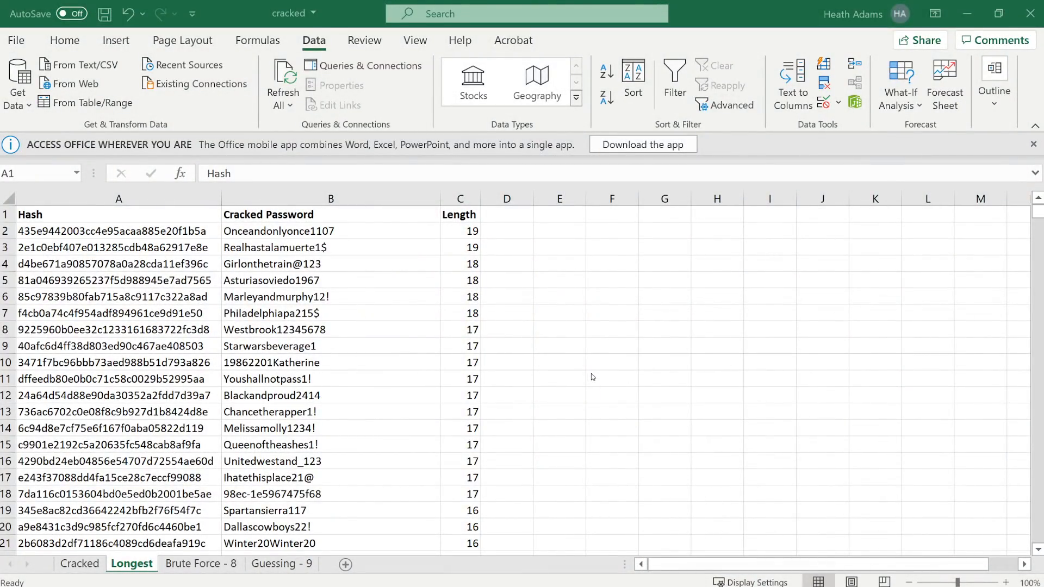
mouse_move(545, 287)
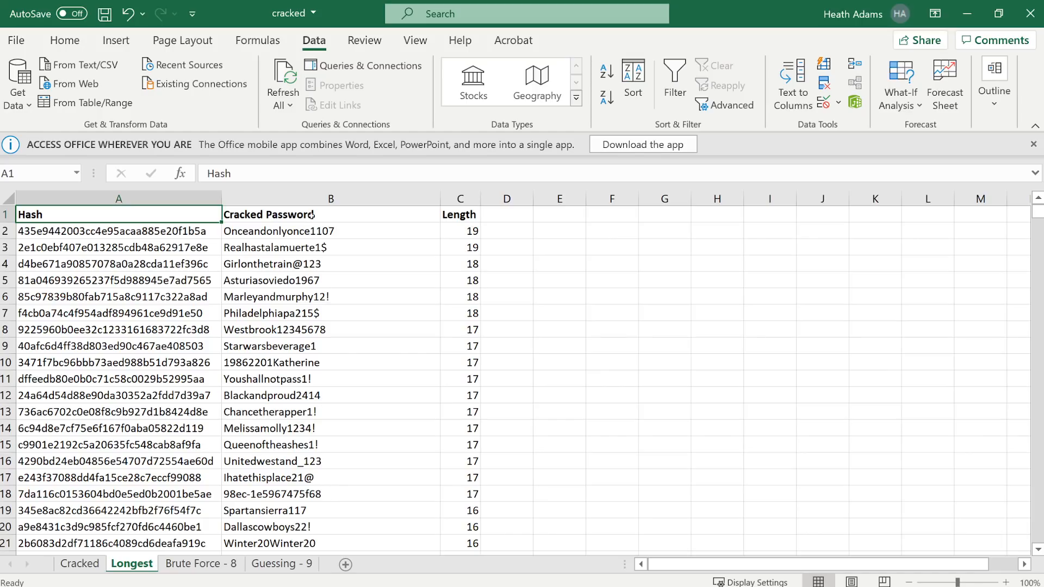
mouse_move(437, 252)
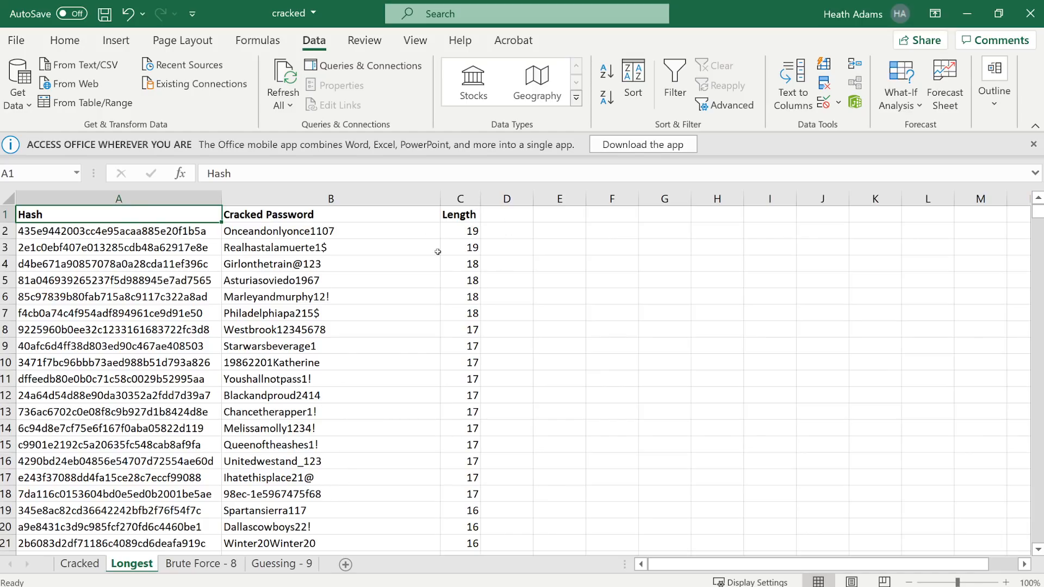
mouse_move(362, 231)
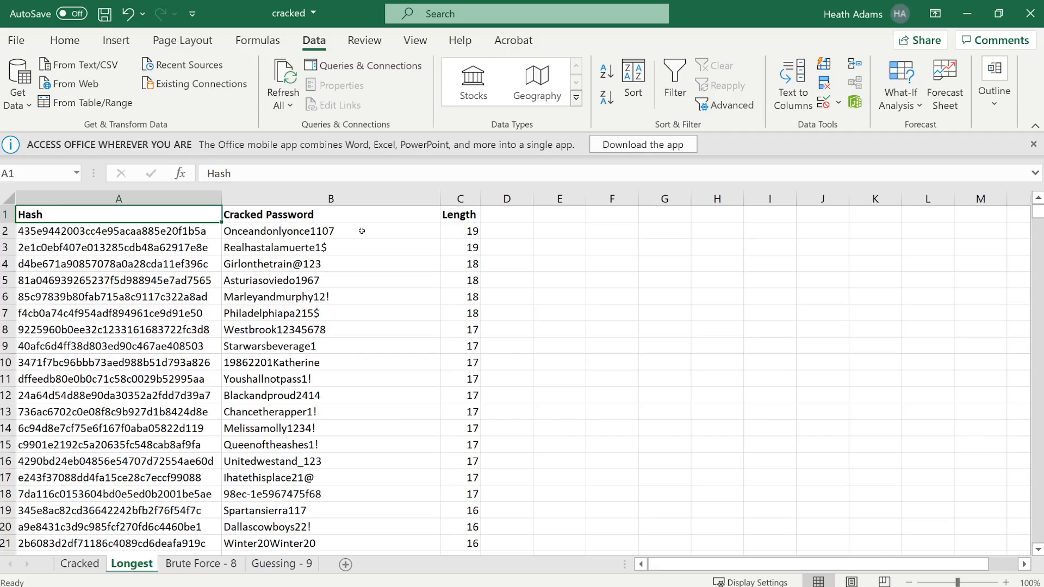
mouse_move(321, 225)
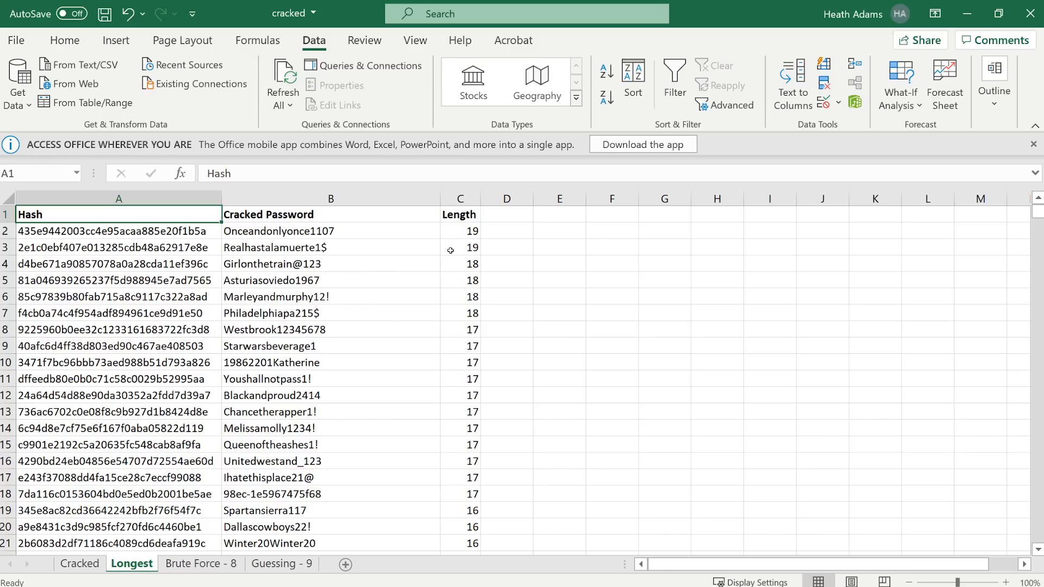
mouse_move(454, 237)
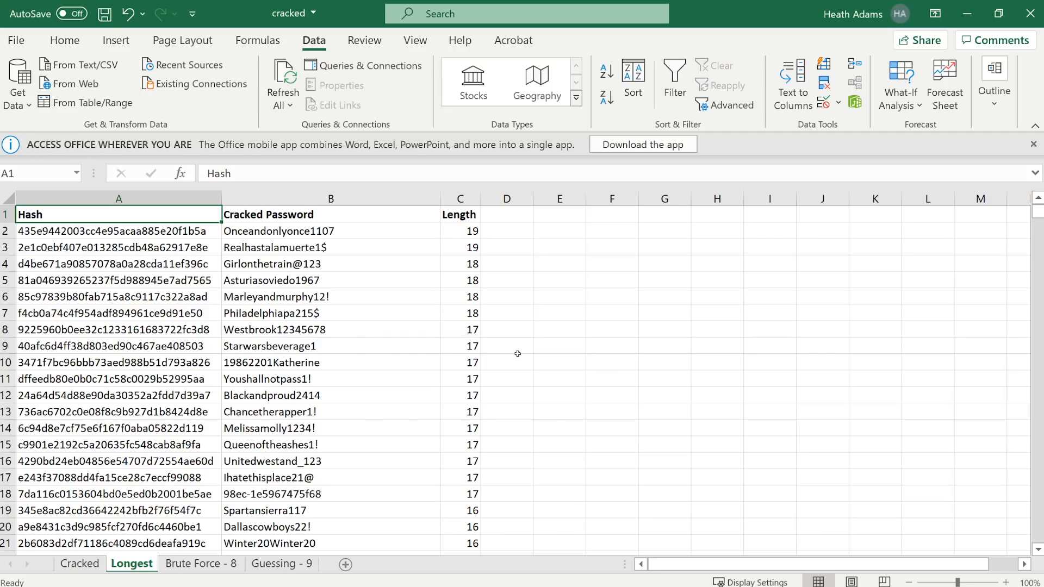
click(330, 247)
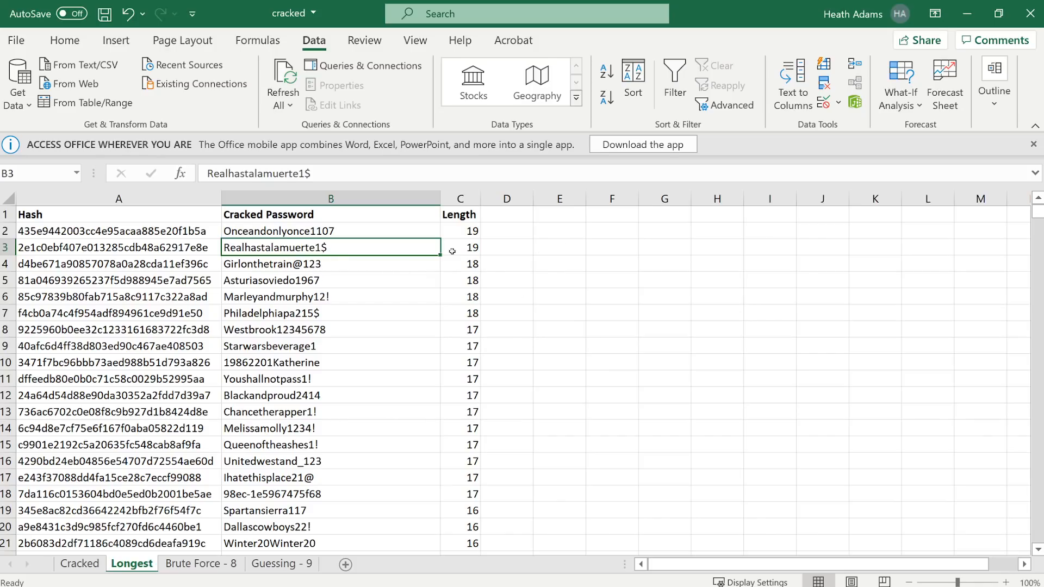
mouse_move(334, 253)
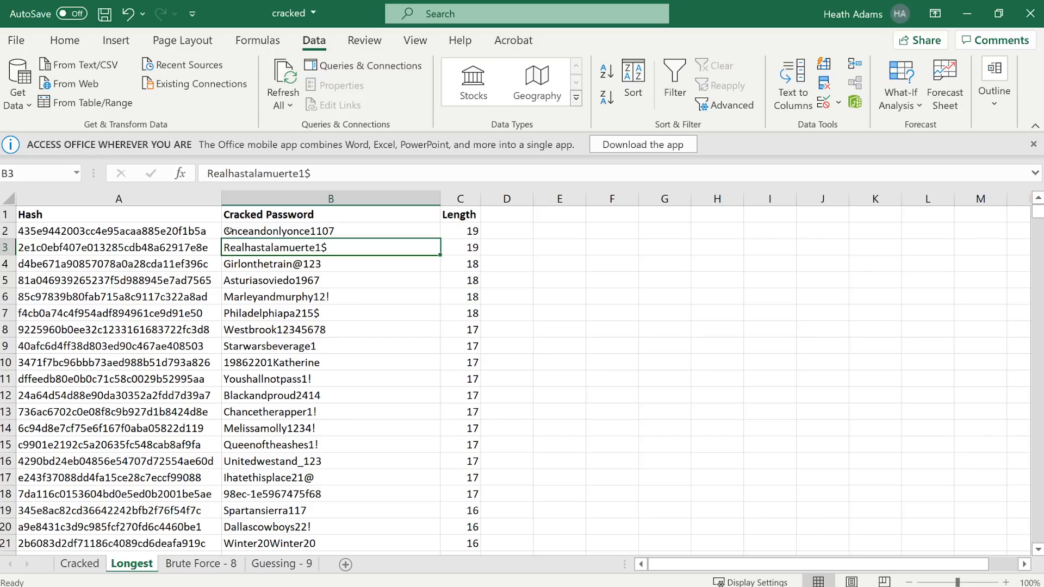
mouse_move(330, 267)
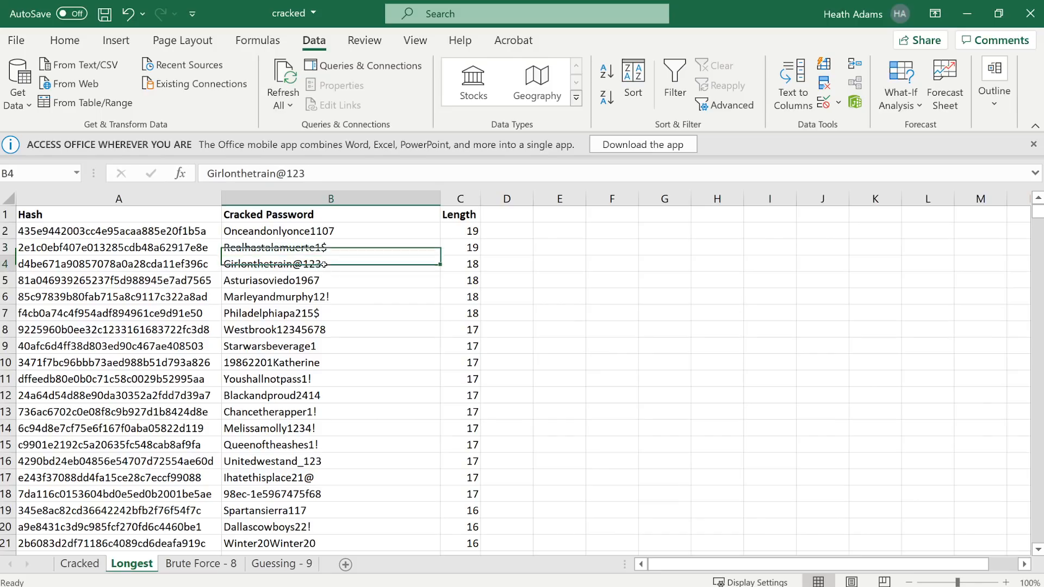
click(330, 313)
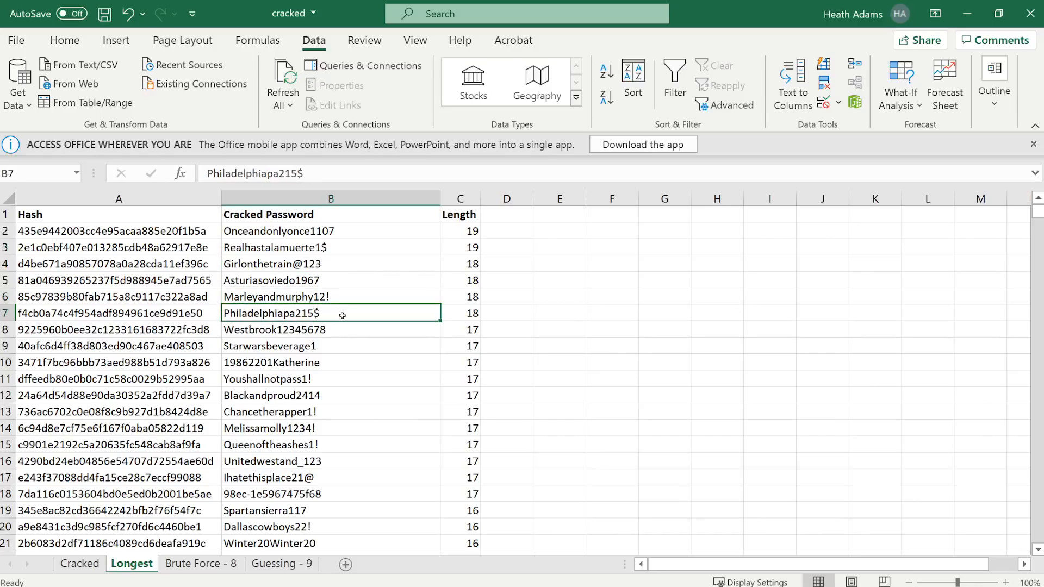
click(330, 428)
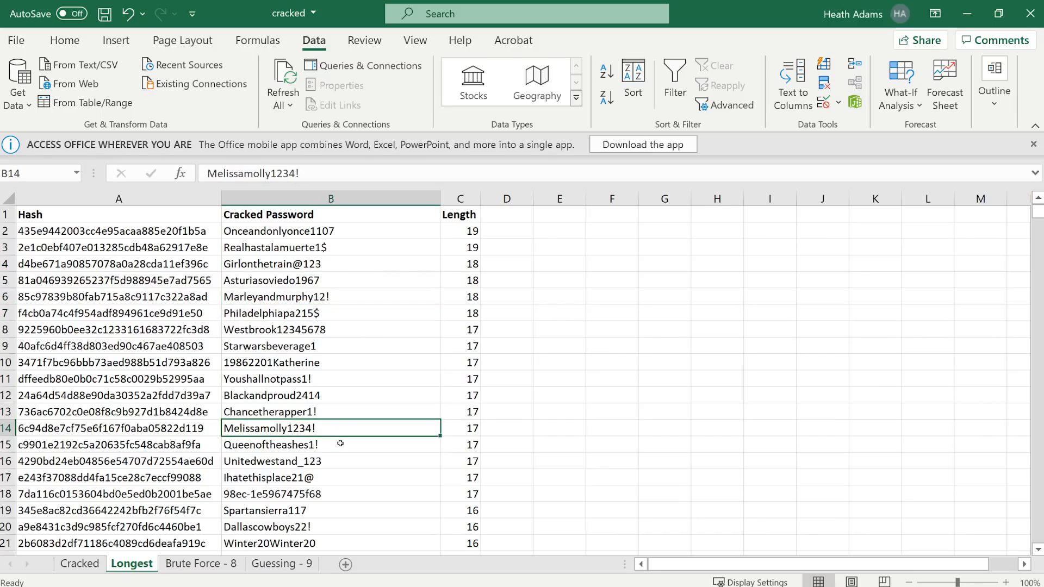
click(330, 231)
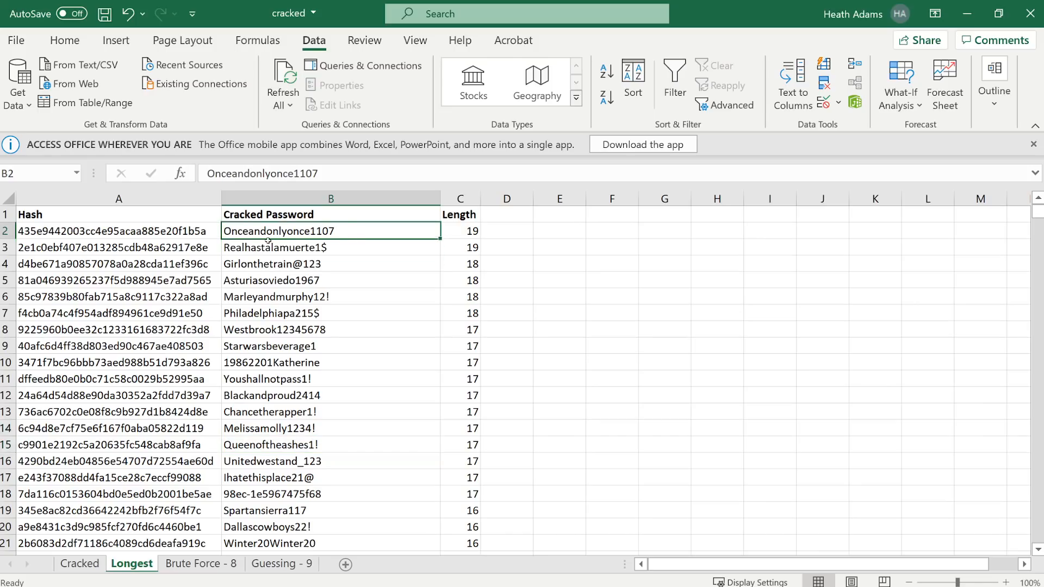
mouse_move(356, 247)
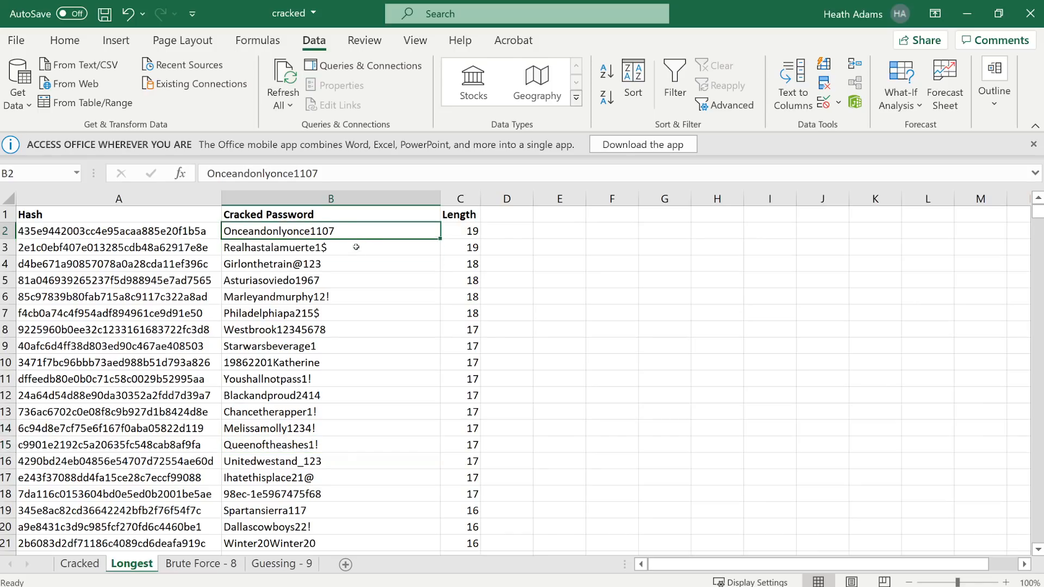
mouse_move(338, 253)
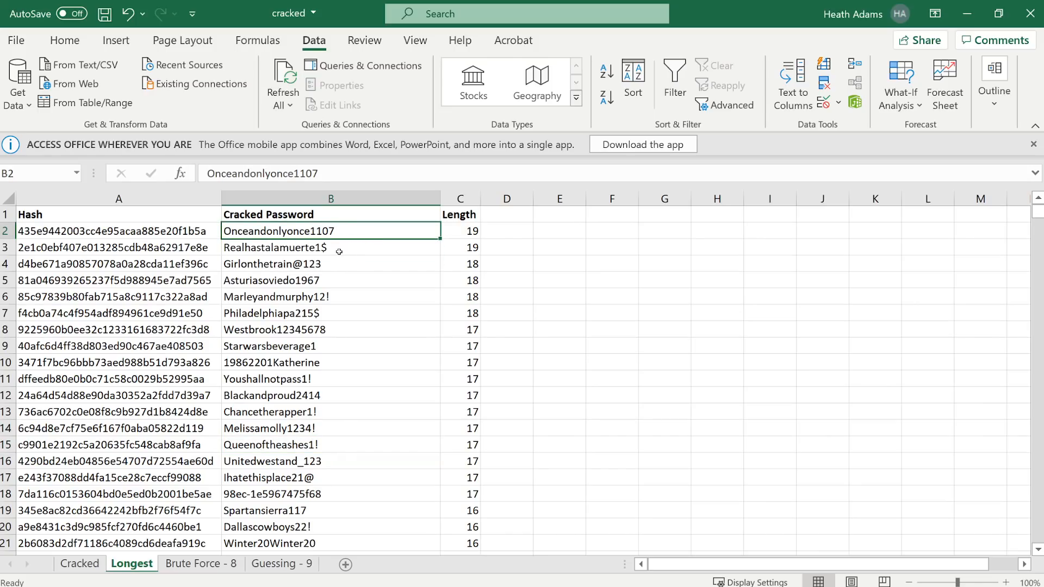
mouse_move(322, 294)
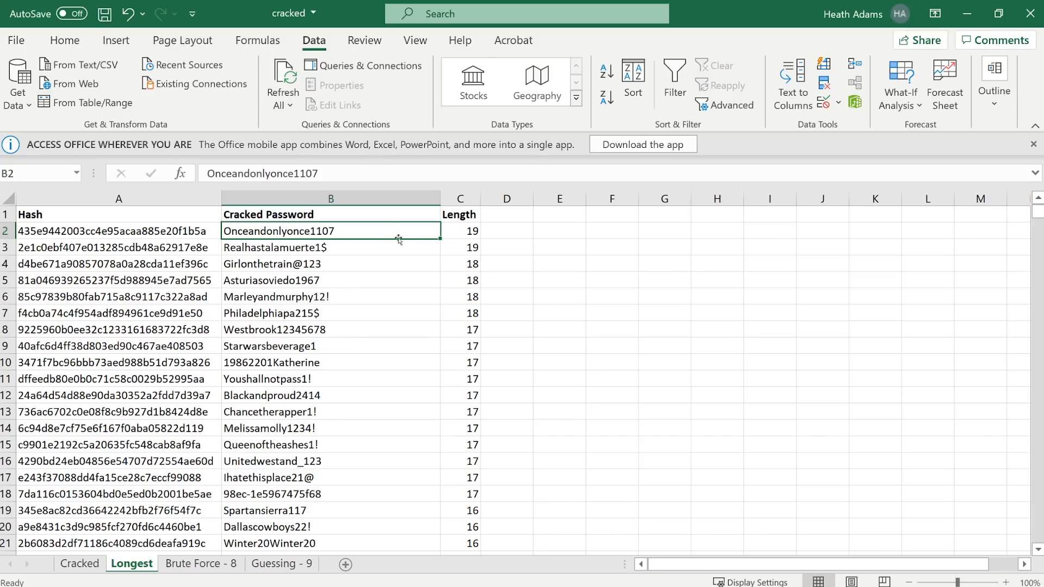
mouse_move(273, 478)
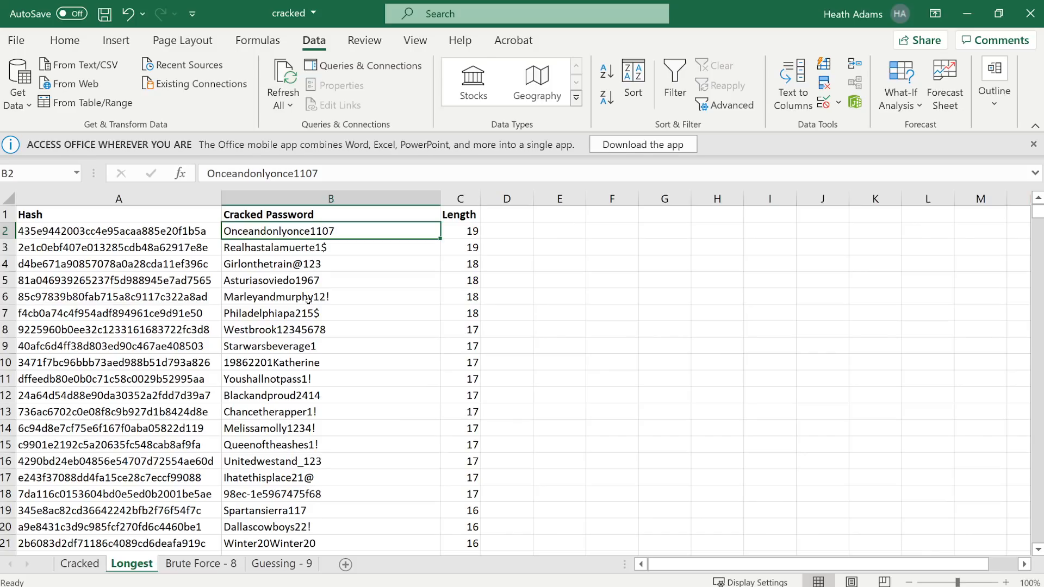
mouse_move(341, 247)
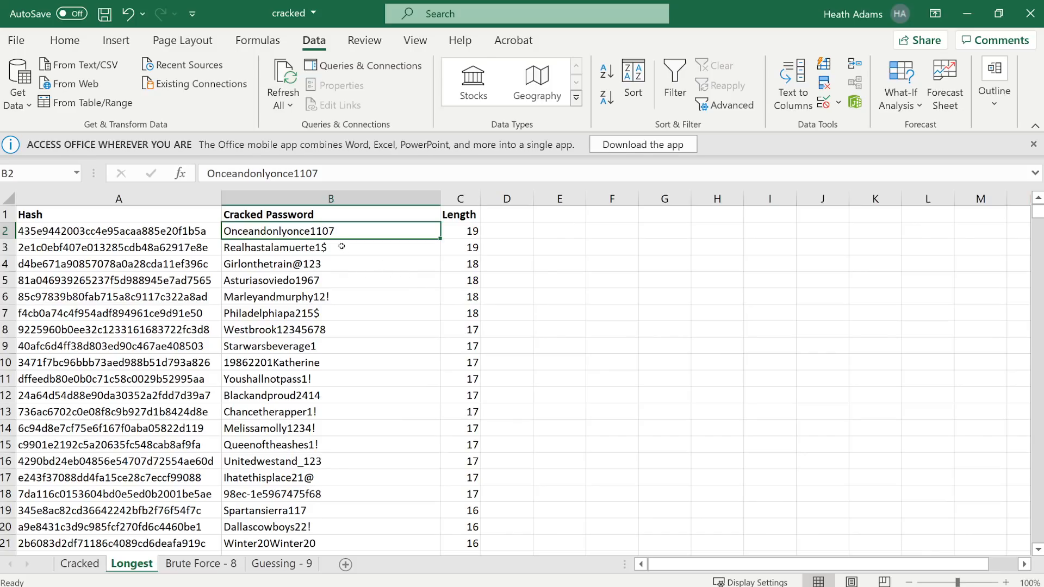
mouse_move(350, 328)
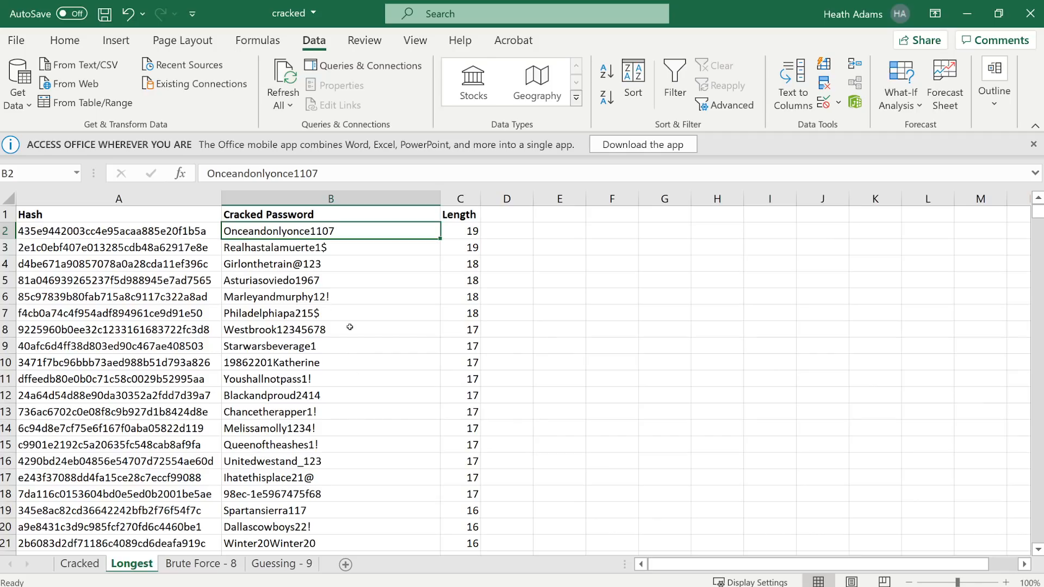
mouse_move(238, 525)
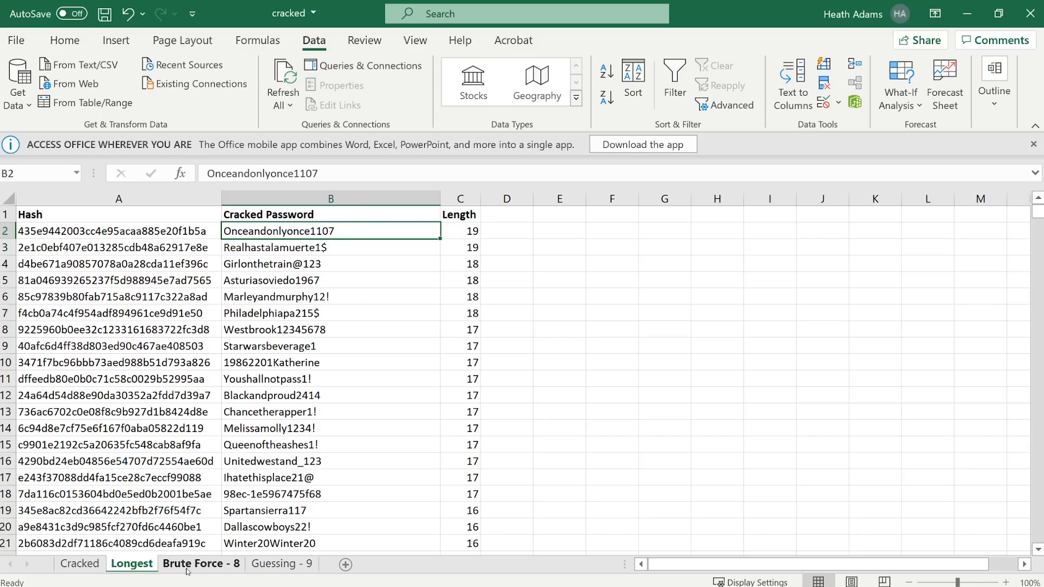
Move from Brute Force - 8 to Longest and back to Brute Force - 8.
click(201, 563)
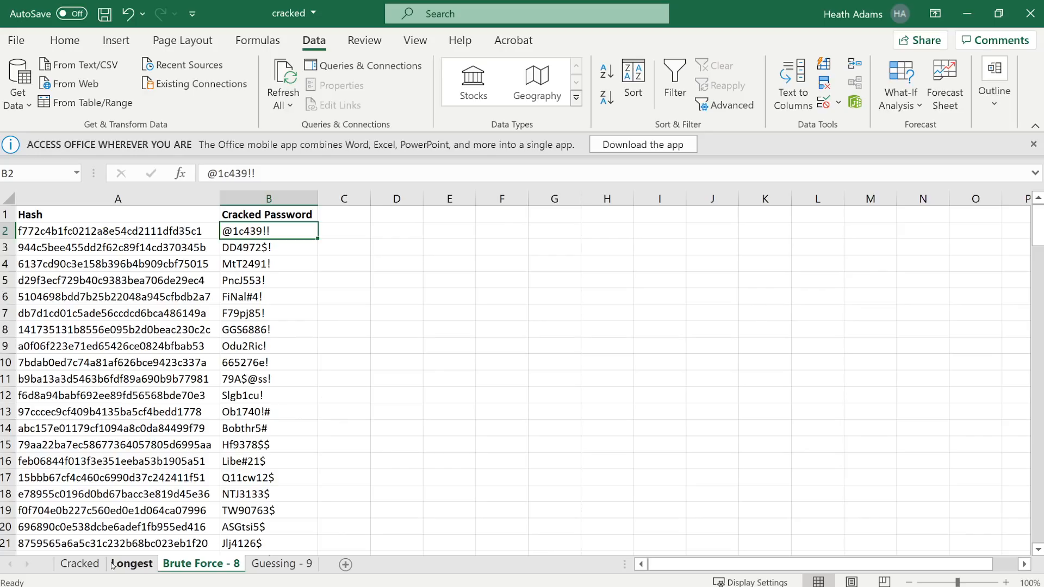
click(131, 564)
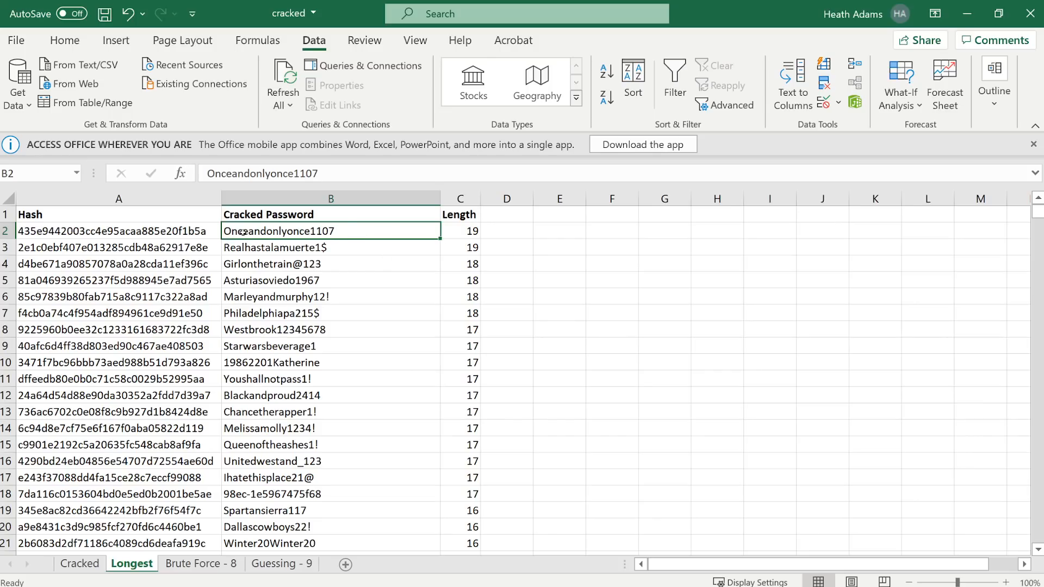
mouse_move(318, 247)
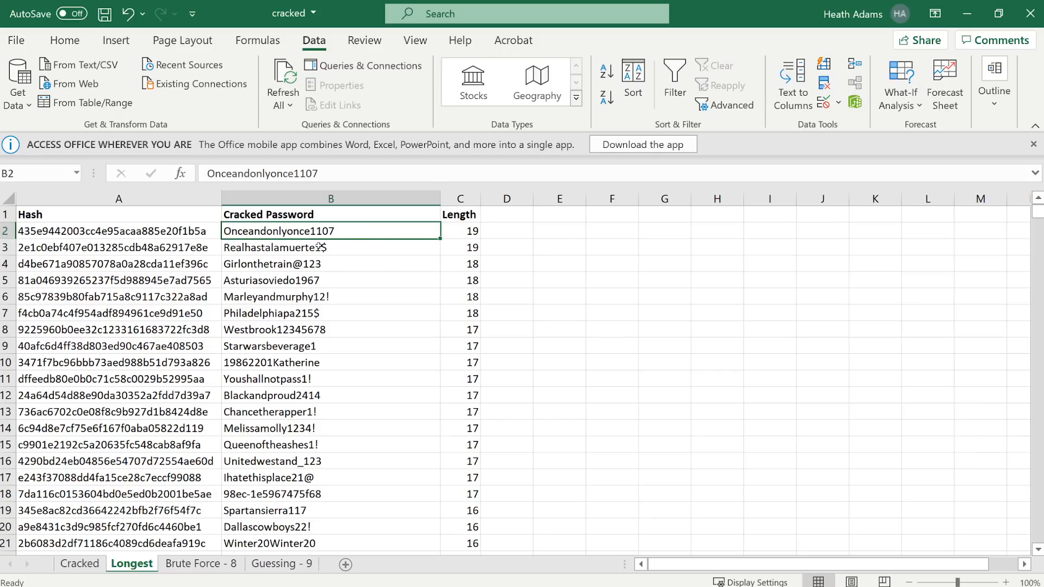
click(201, 563)
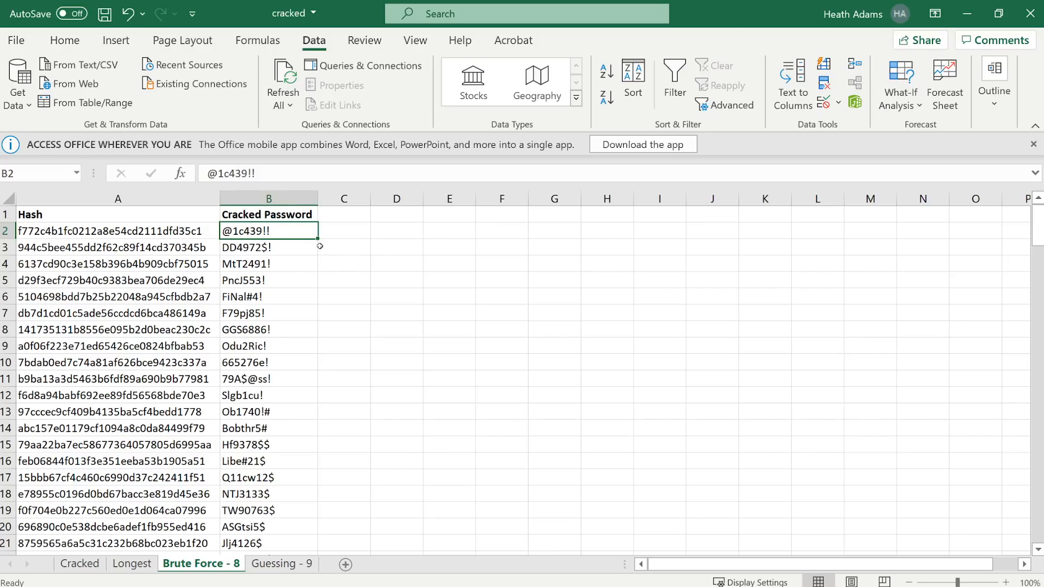
mouse_move(290, 263)
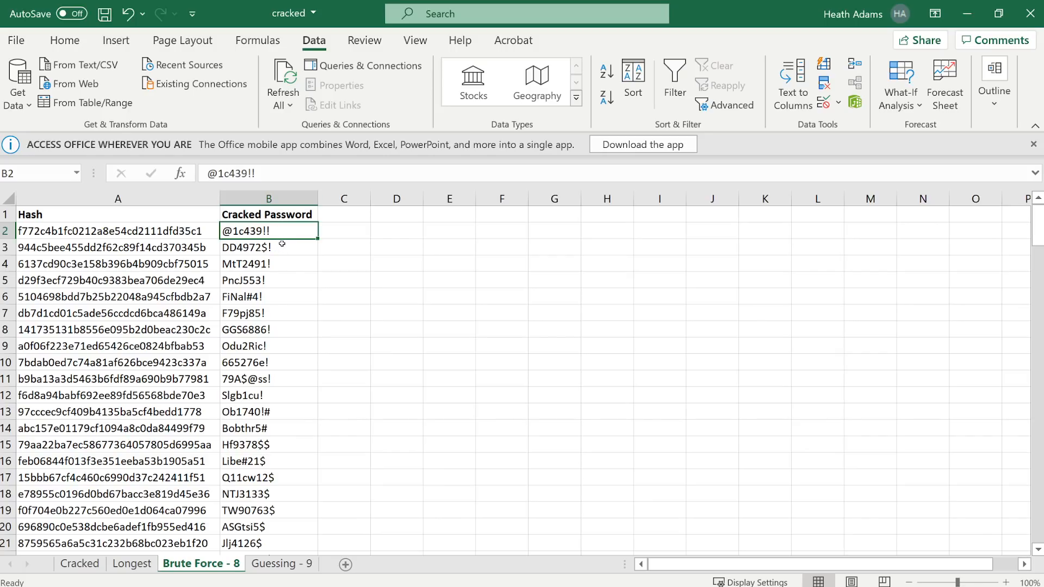
mouse_move(282, 241)
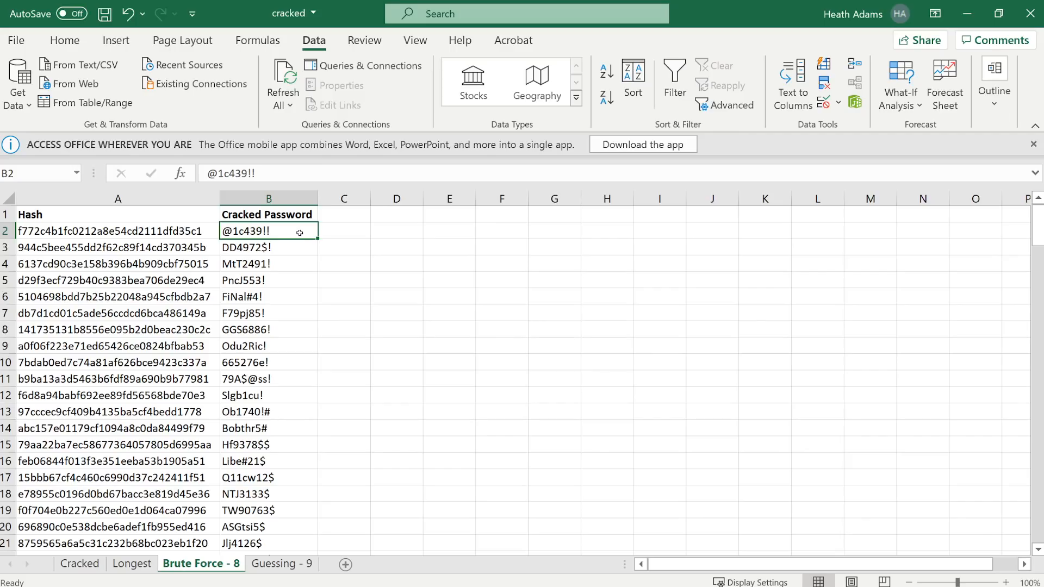
mouse_move(311, 248)
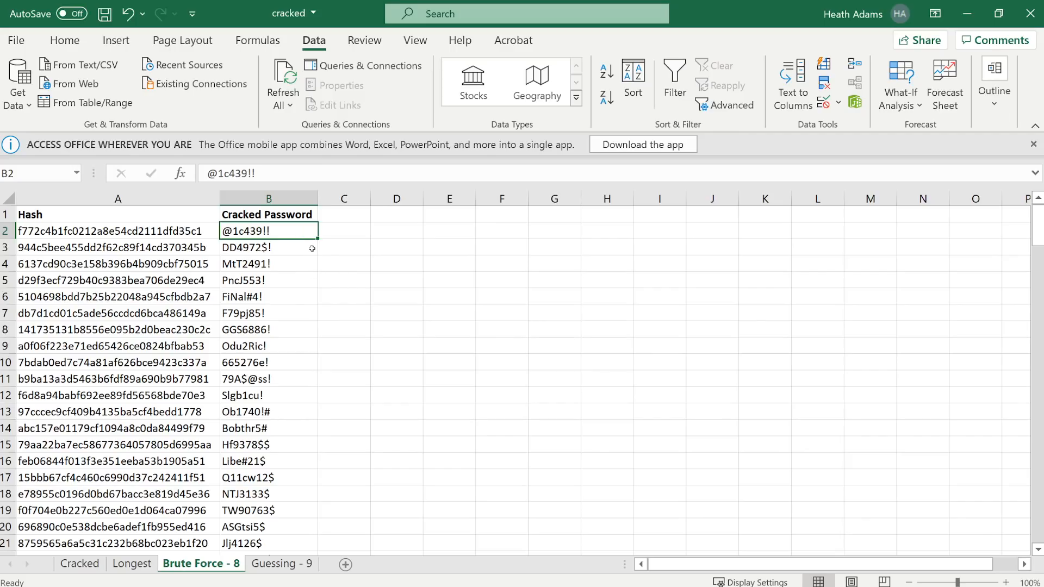
mouse_move(314, 240)
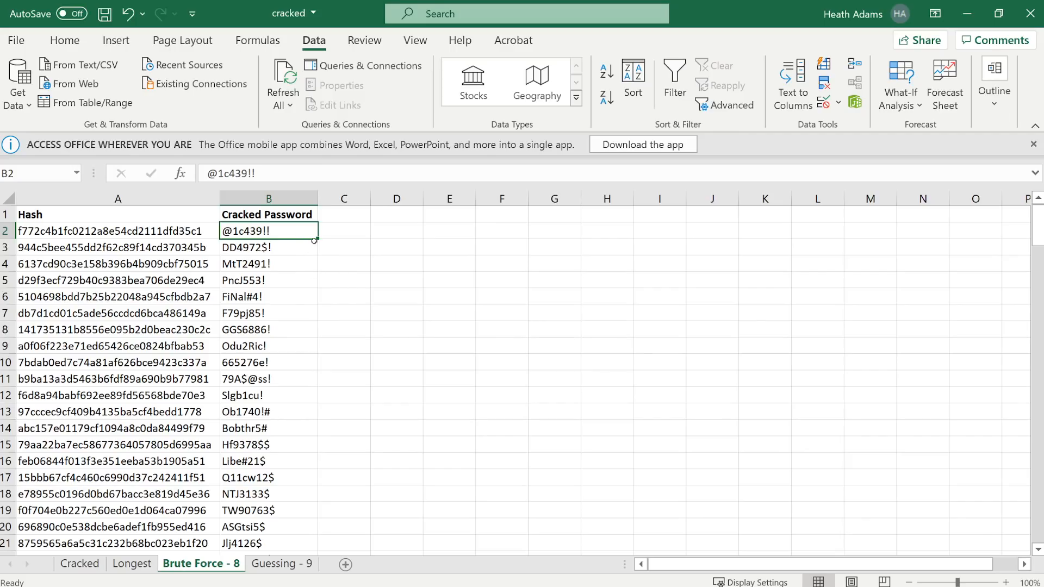
mouse_move(312, 244)
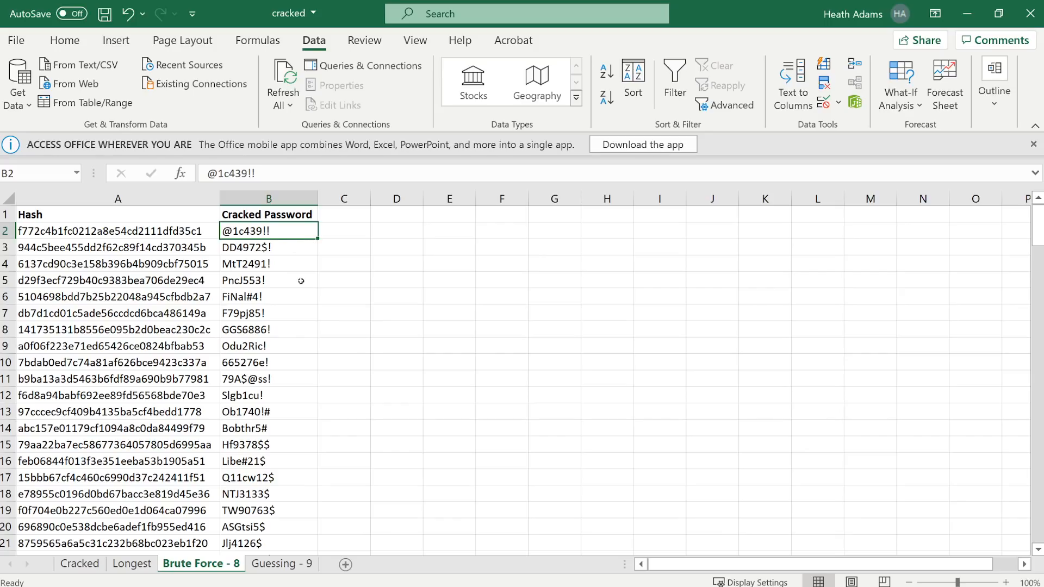
mouse_move(293, 306)
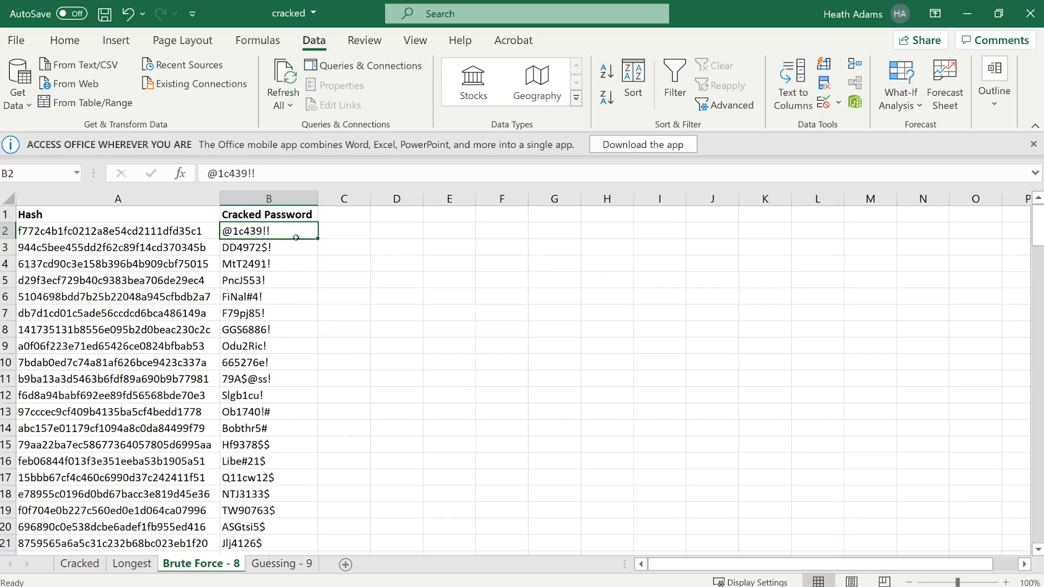
mouse_move(295, 244)
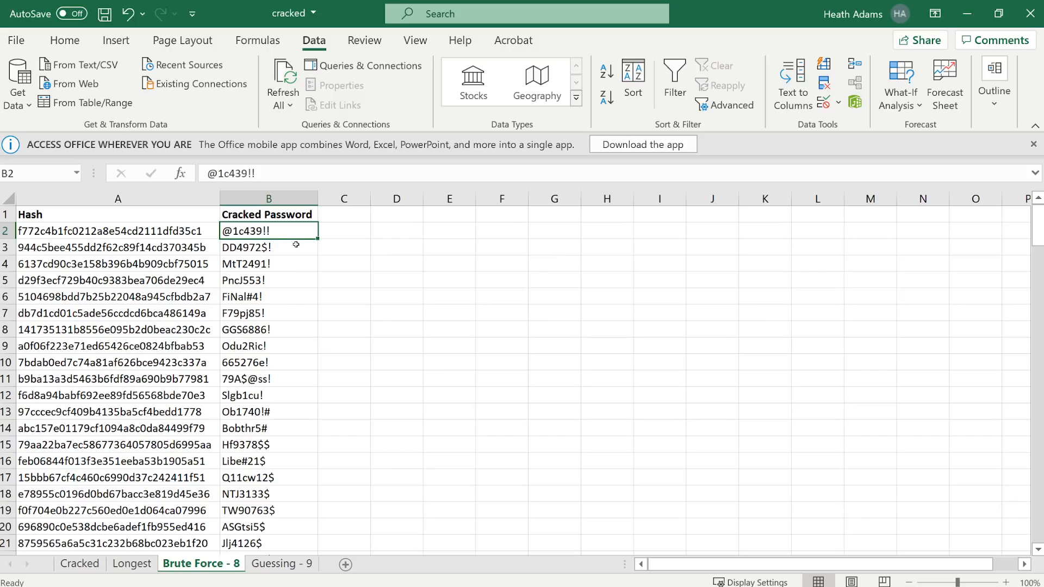
mouse_move(284, 263)
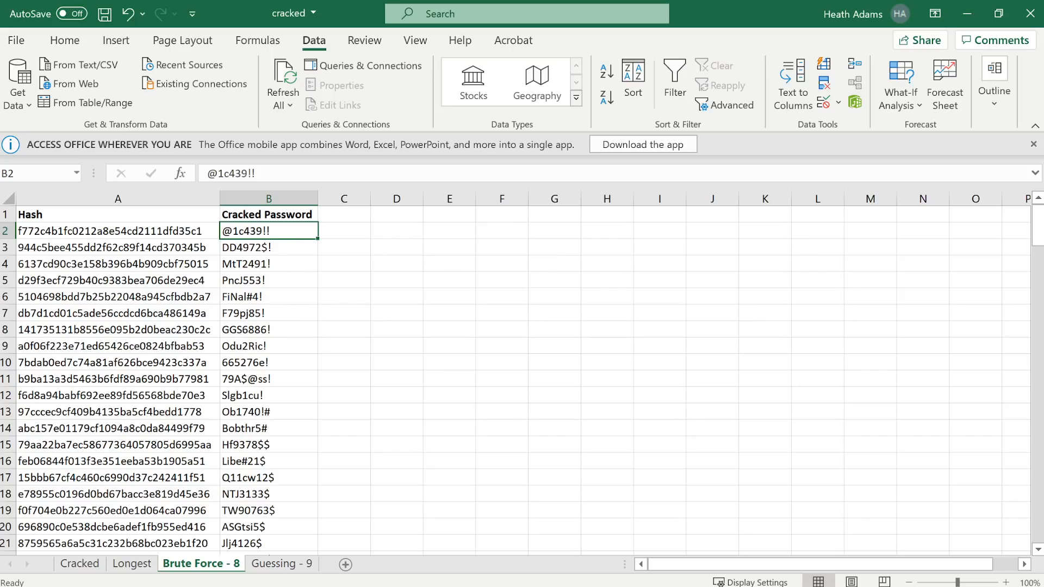
scroll(down, 3)
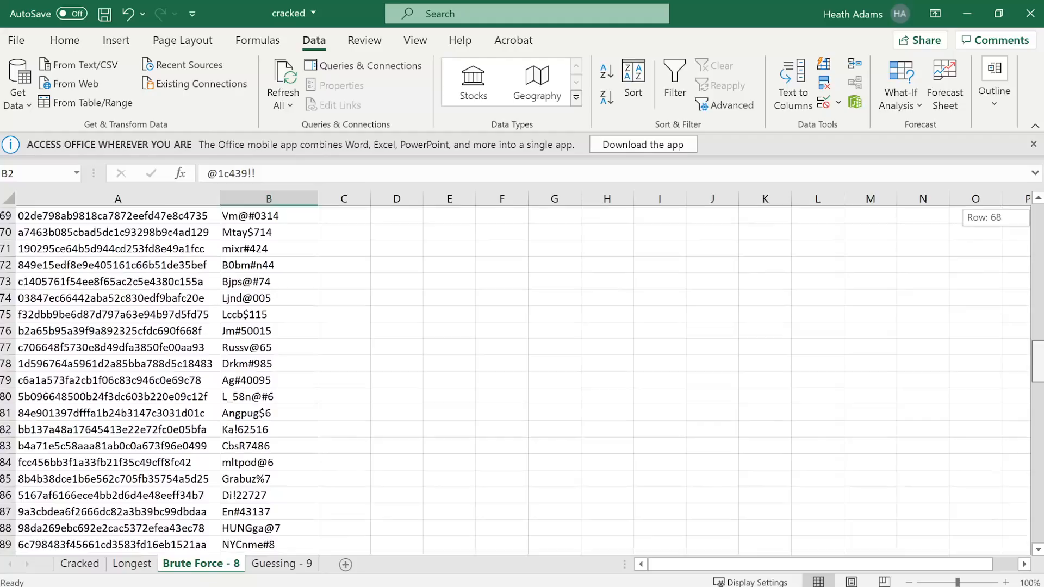
scroll(up, 3)
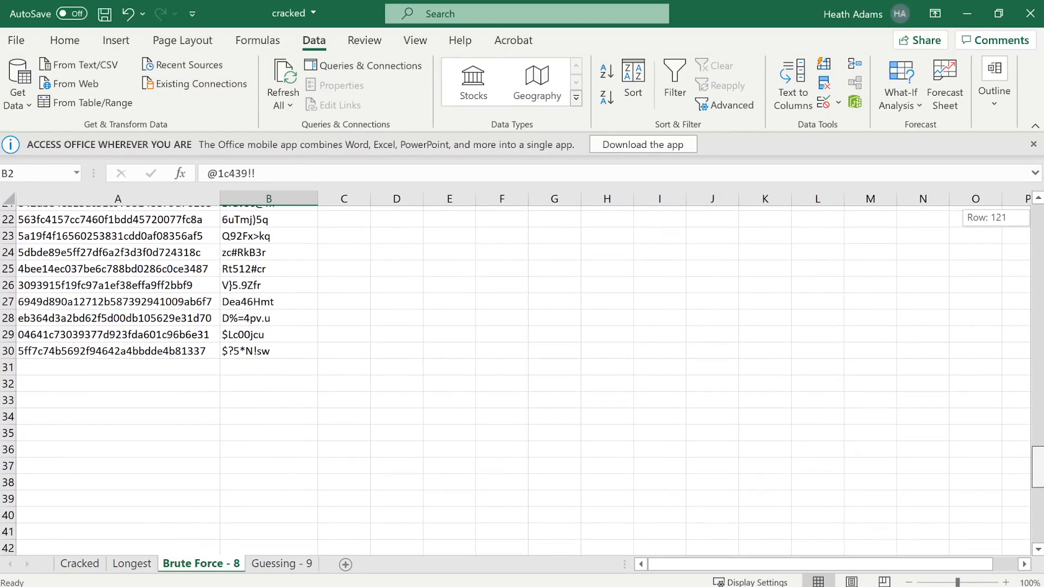
scroll(up, 3)
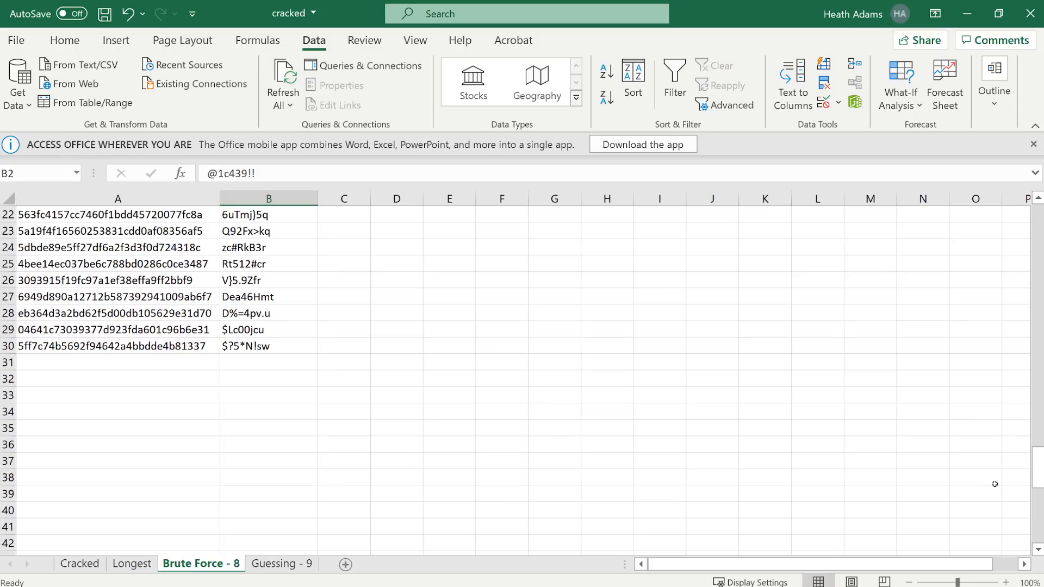
scroll(up, 3)
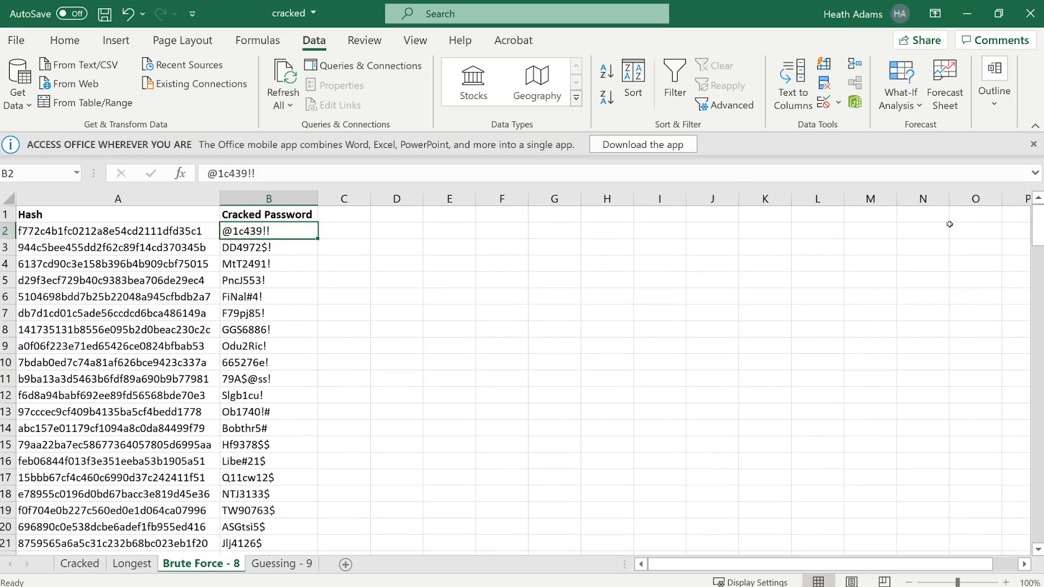
mouse_move(267, 349)
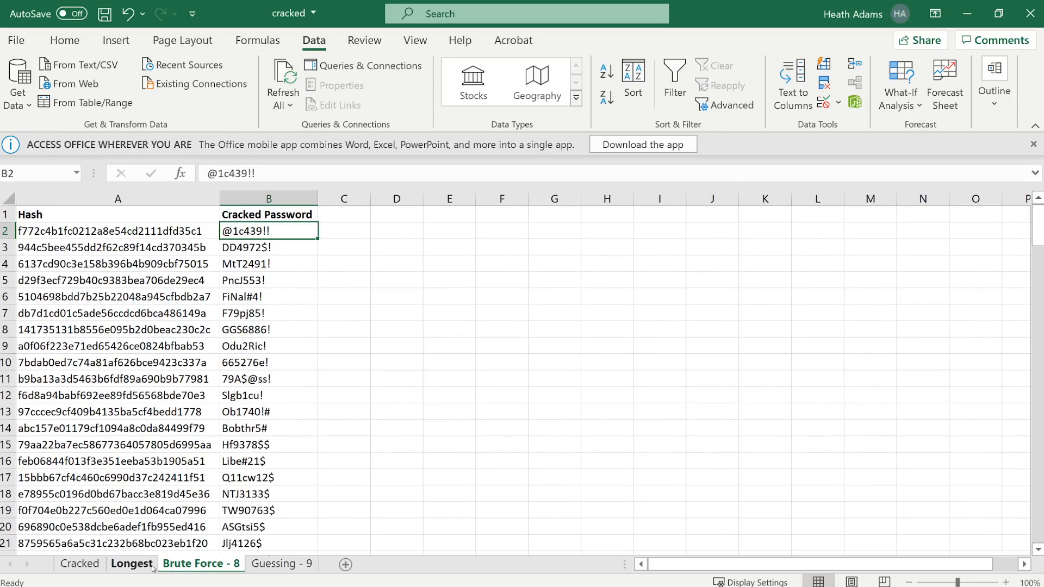
click(201, 563)
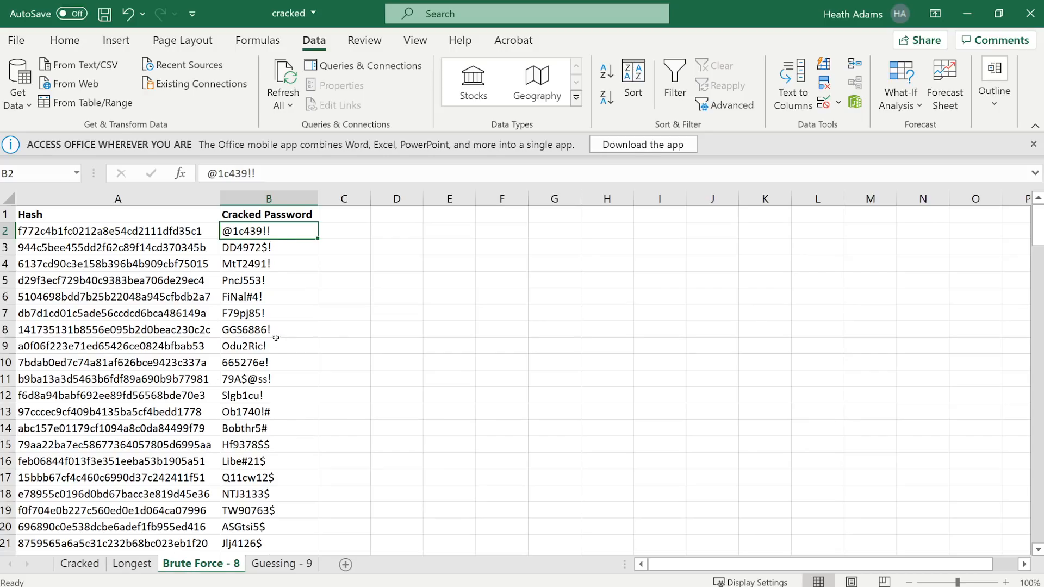
mouse_move(289, 273)
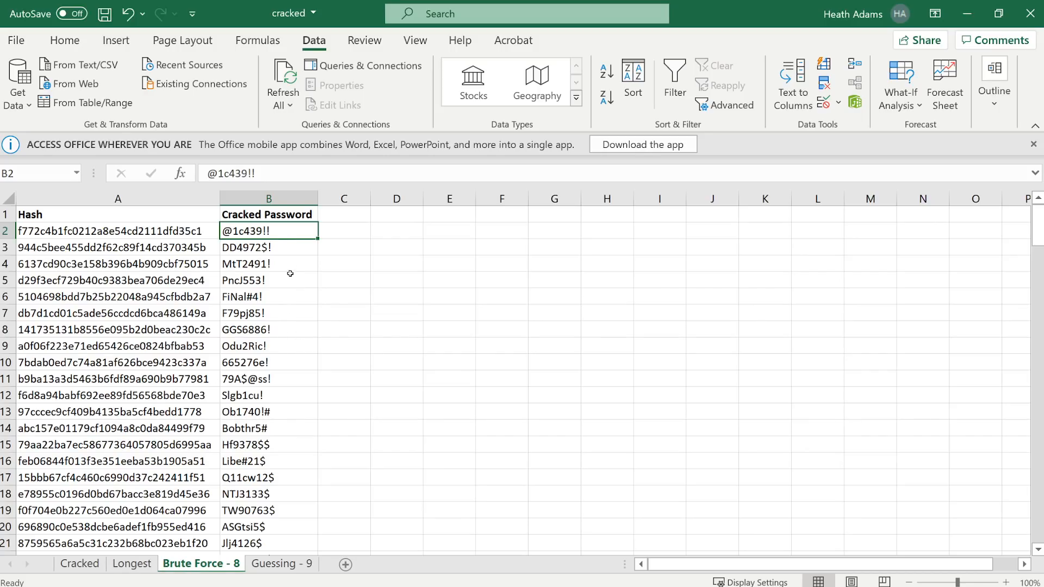
mouse_move(290, 248)
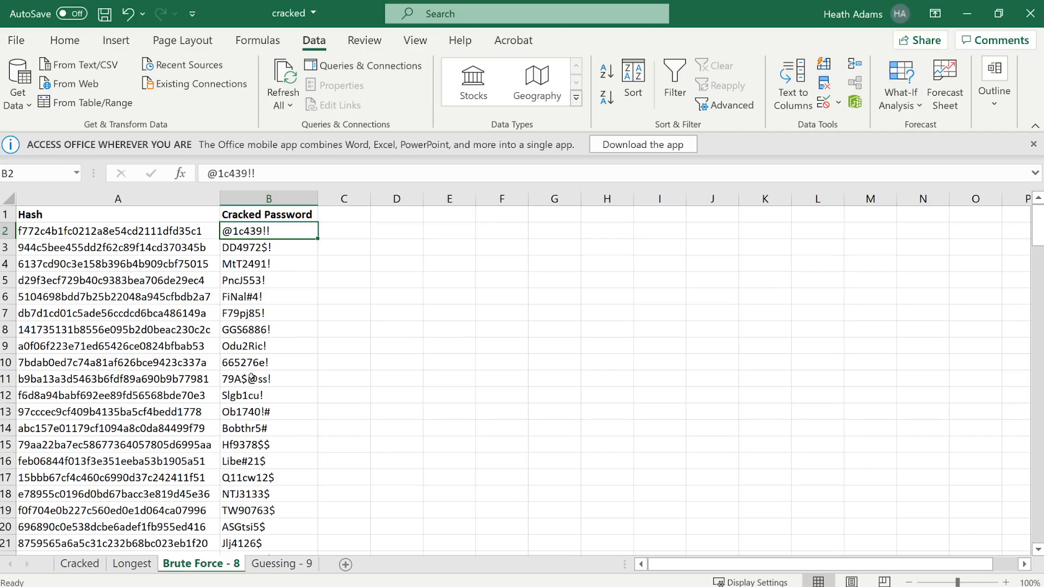
click(268, 478)
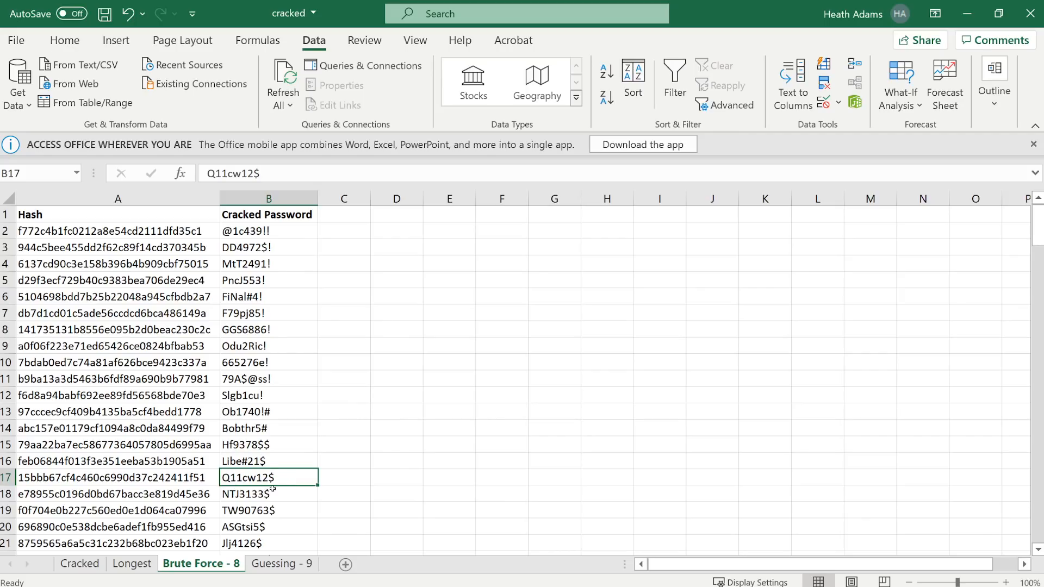
mouse_move(267, 359)
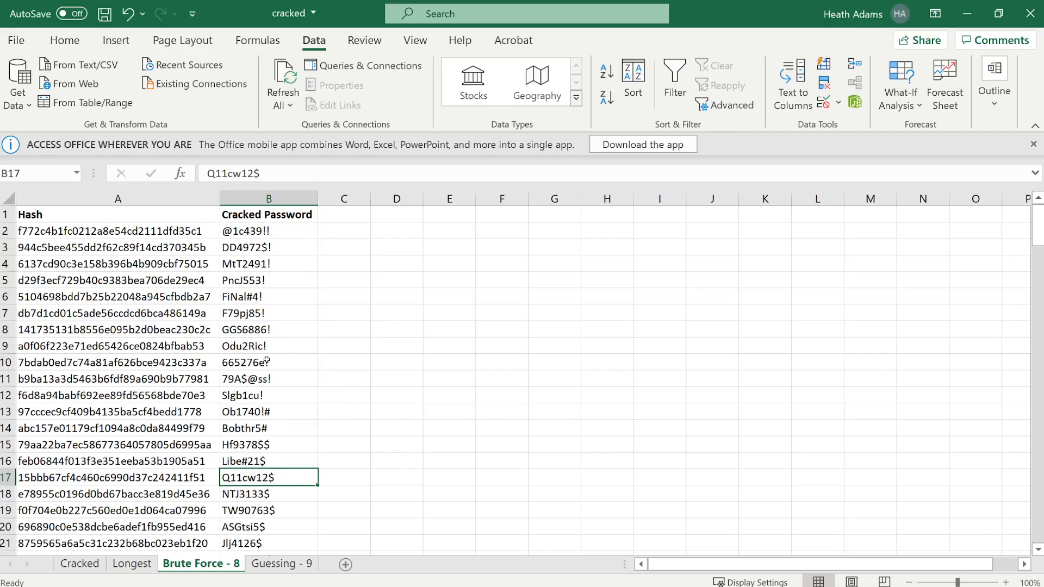
click(268, 346)
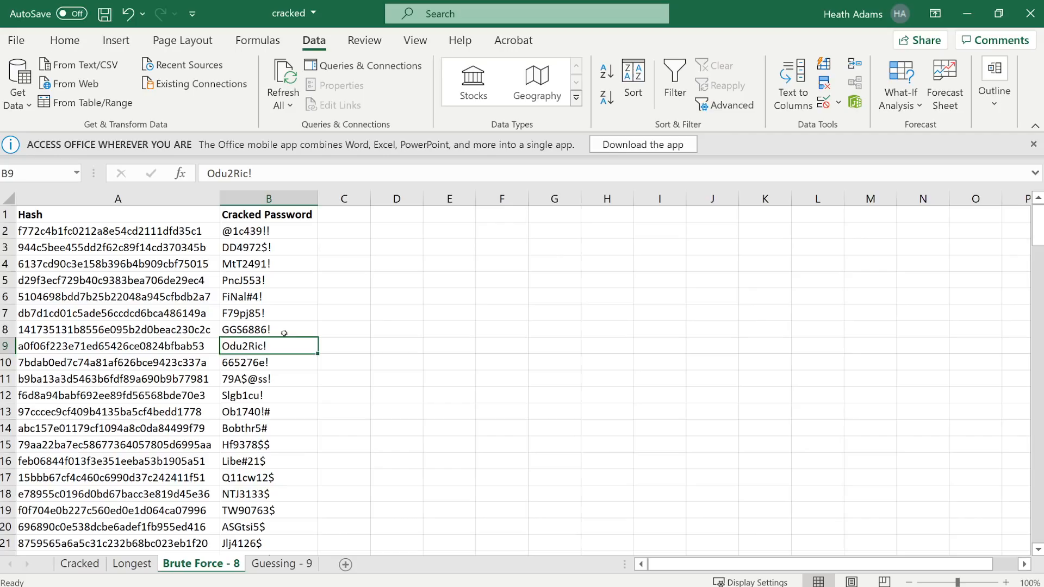
click(268, 330)
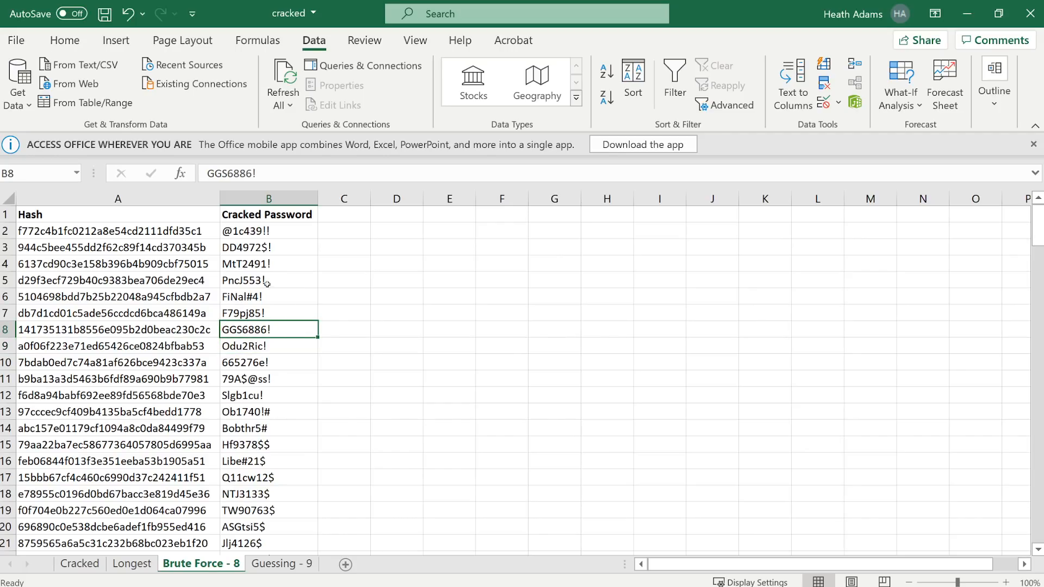
click(268, 281)
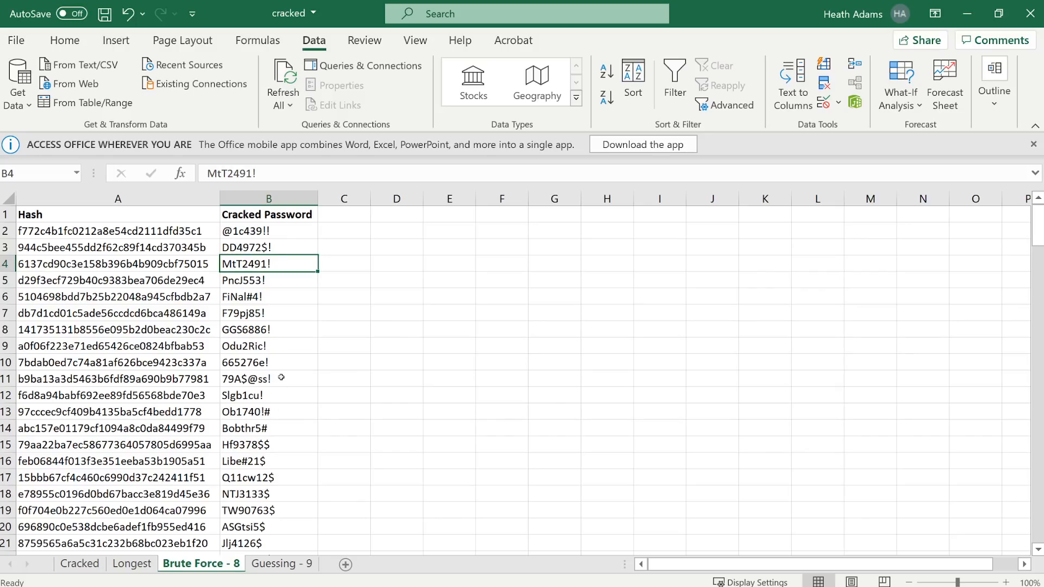
click(267, 297)
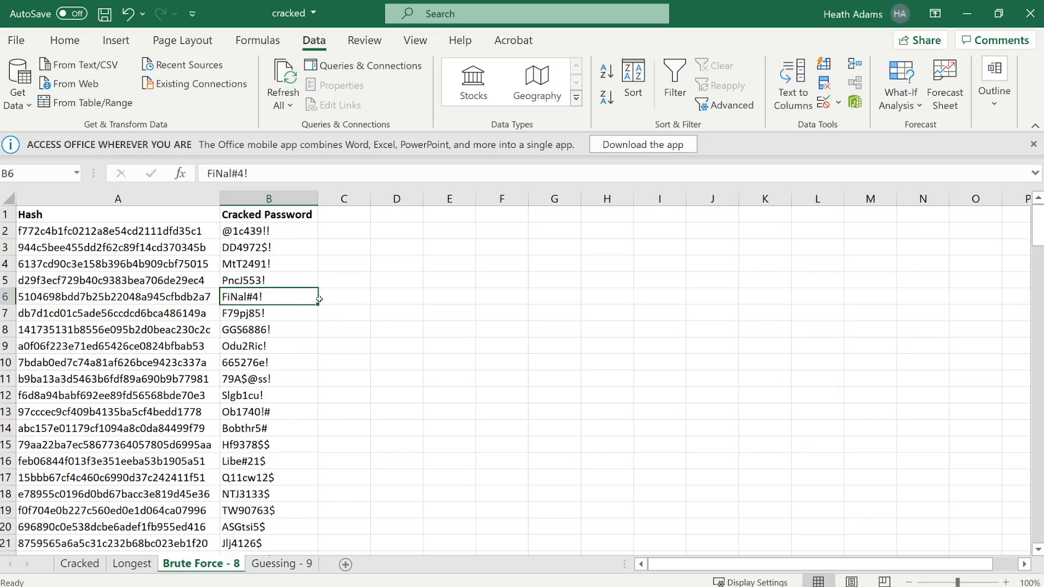
click(268, 428)
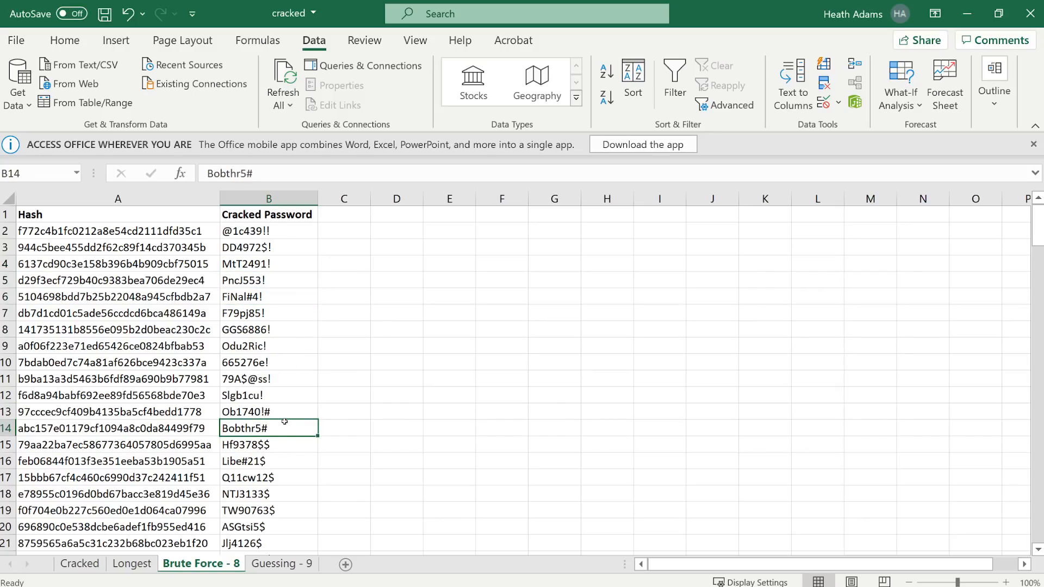
mouse_move(299, 386)
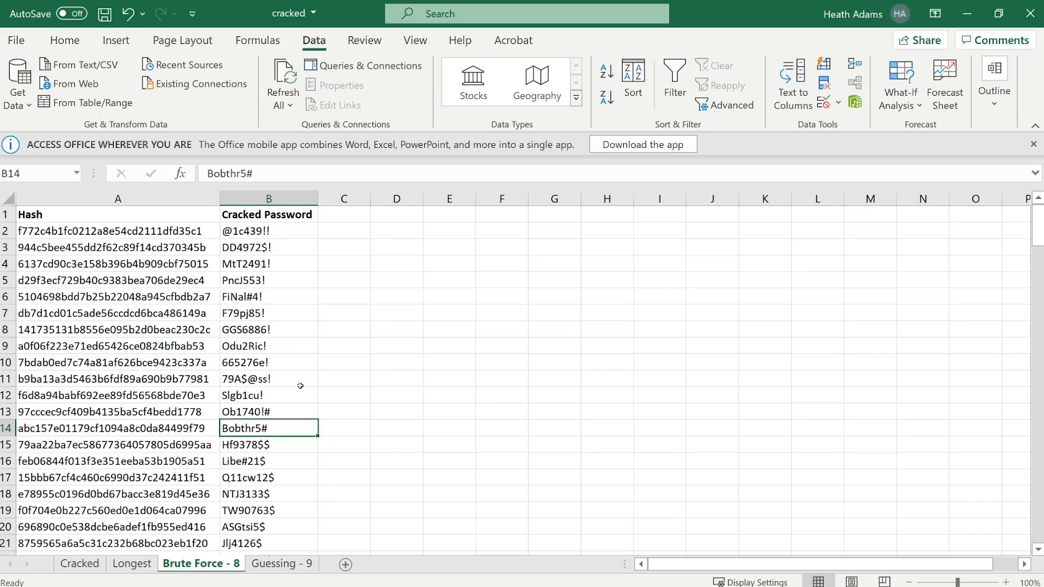
mouse_move(277, 208)
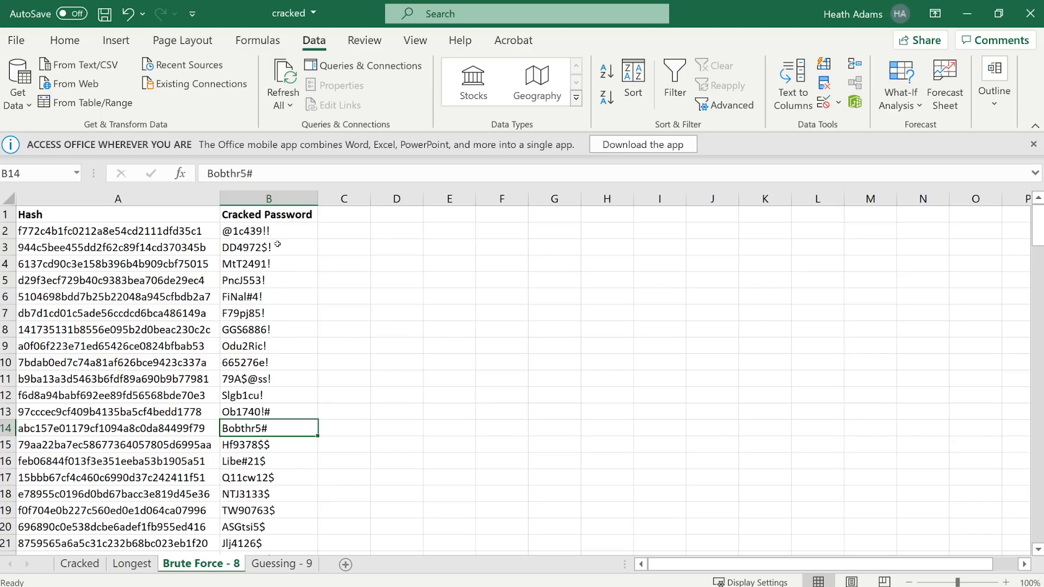
mouse_move(297, 257)
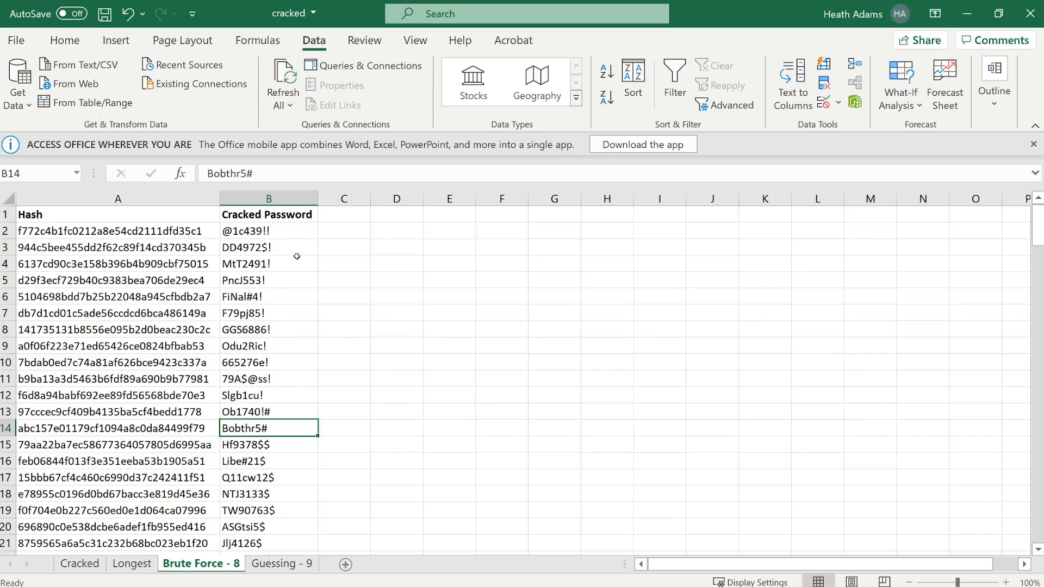
mouse_move(261, 348)
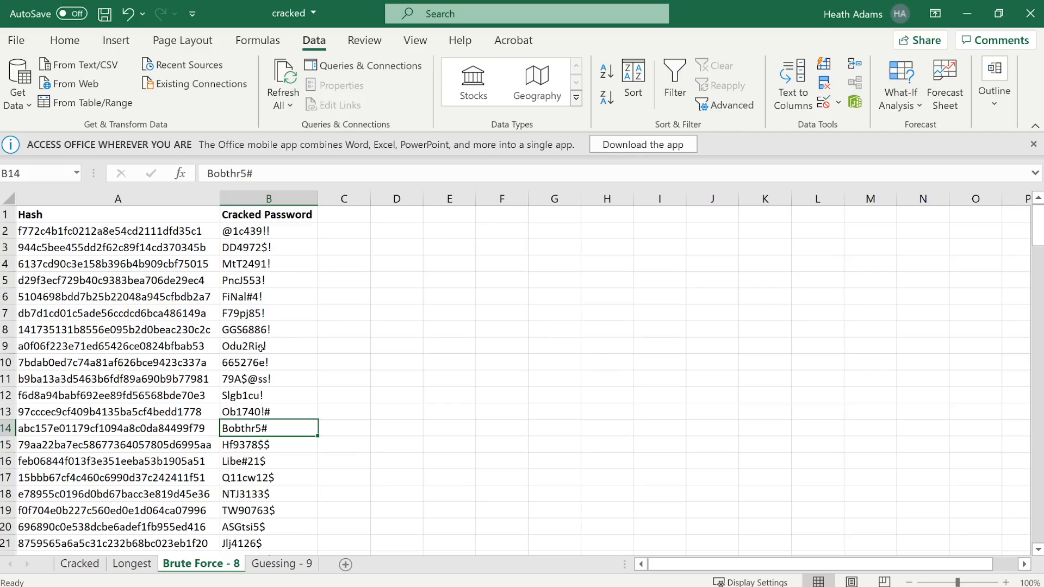
scroll(down, 3)
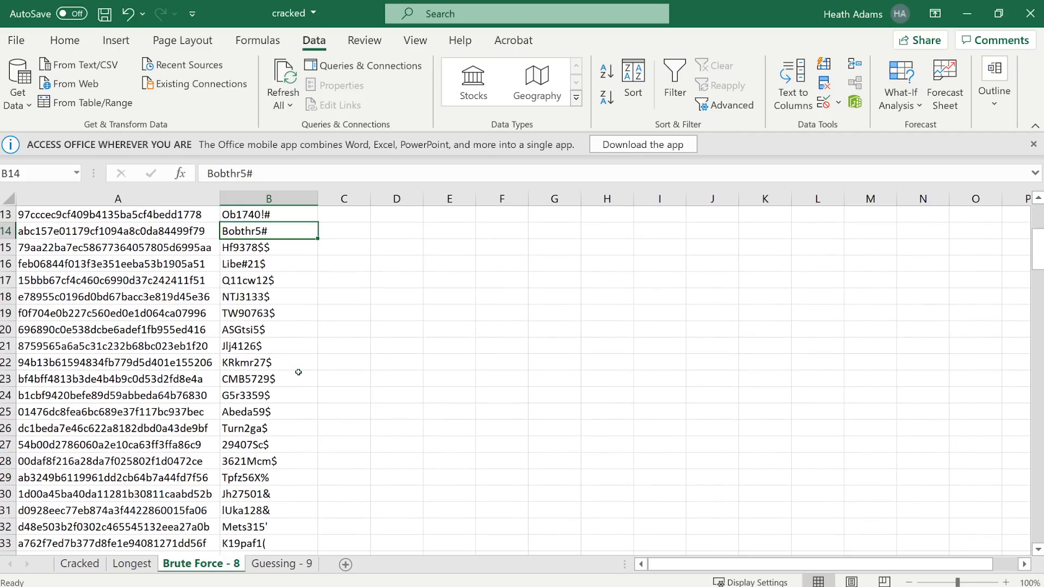
scroll(up, 3)
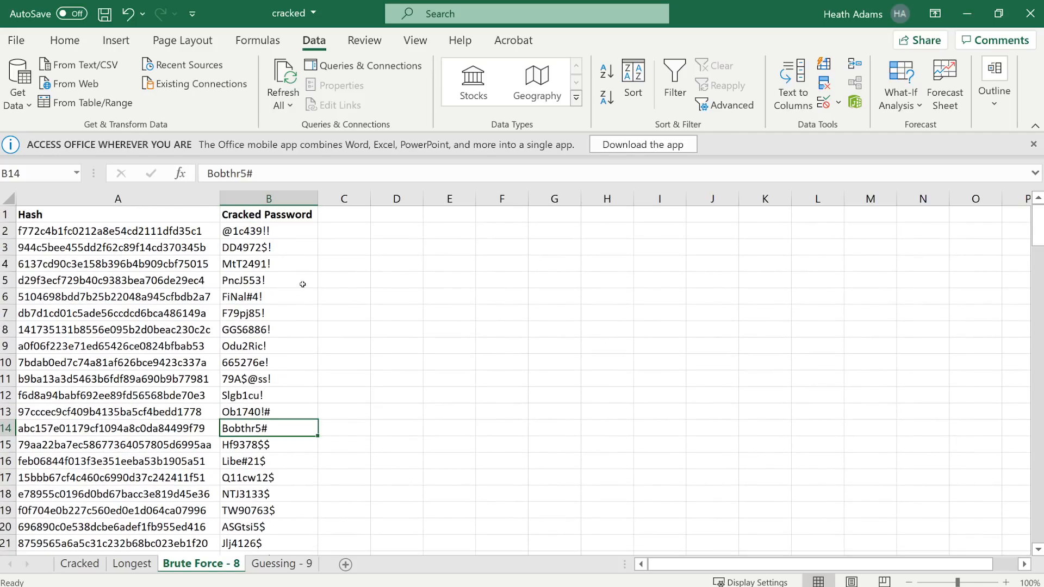
click(132, 563)
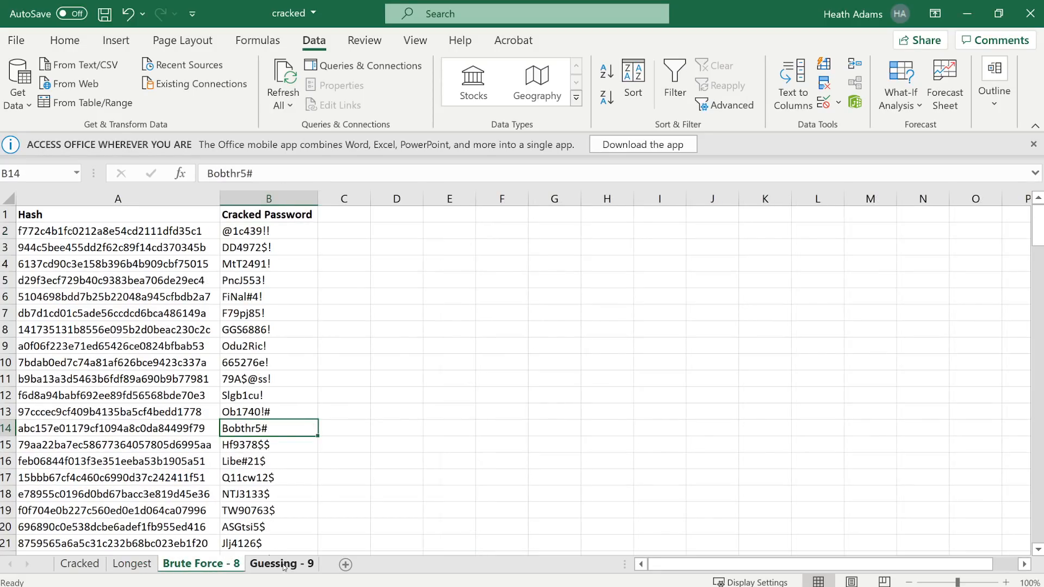
click(281, 564)
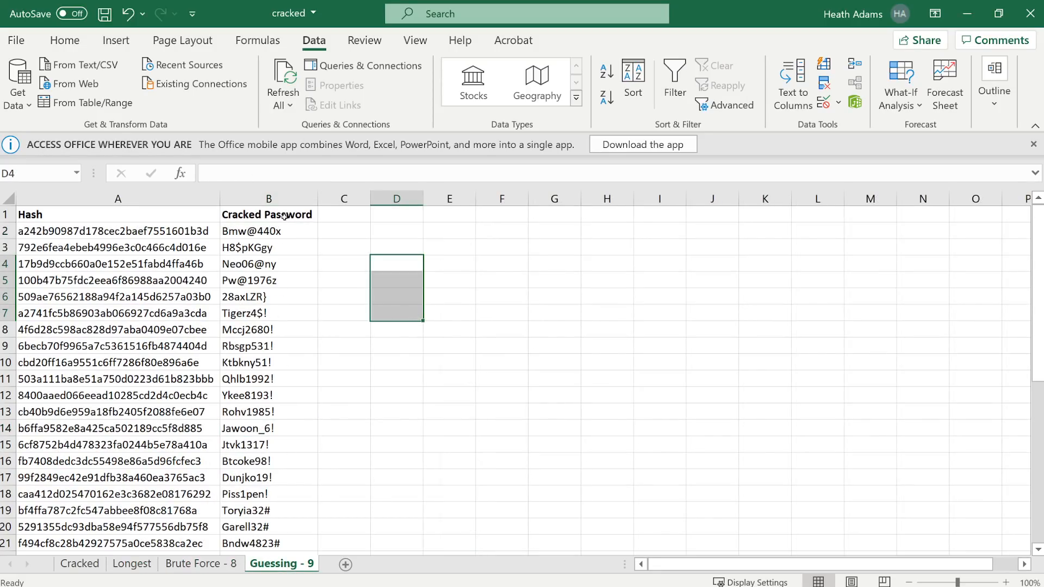
click(268, 214)
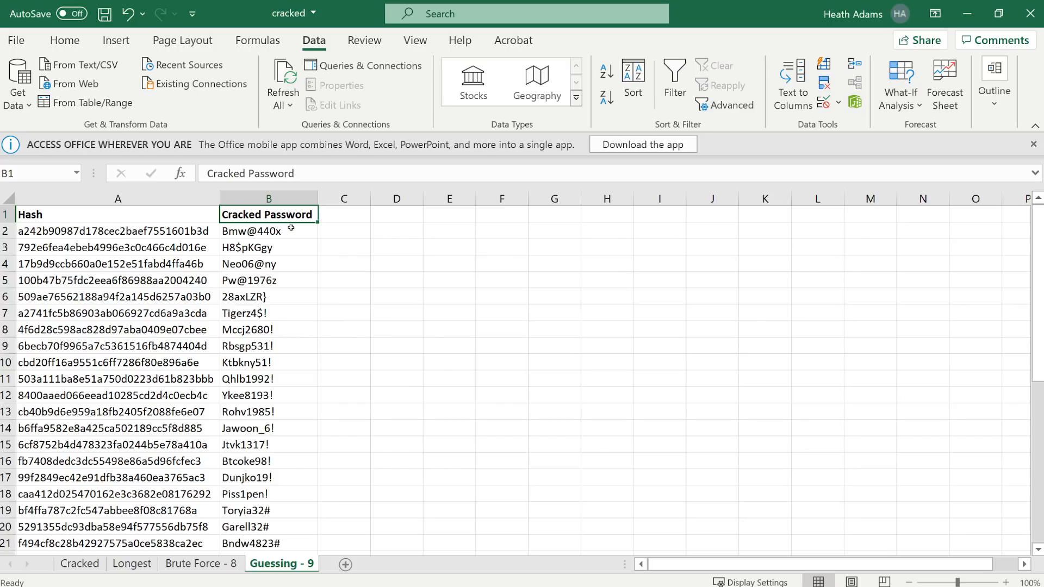
click(268, 313)
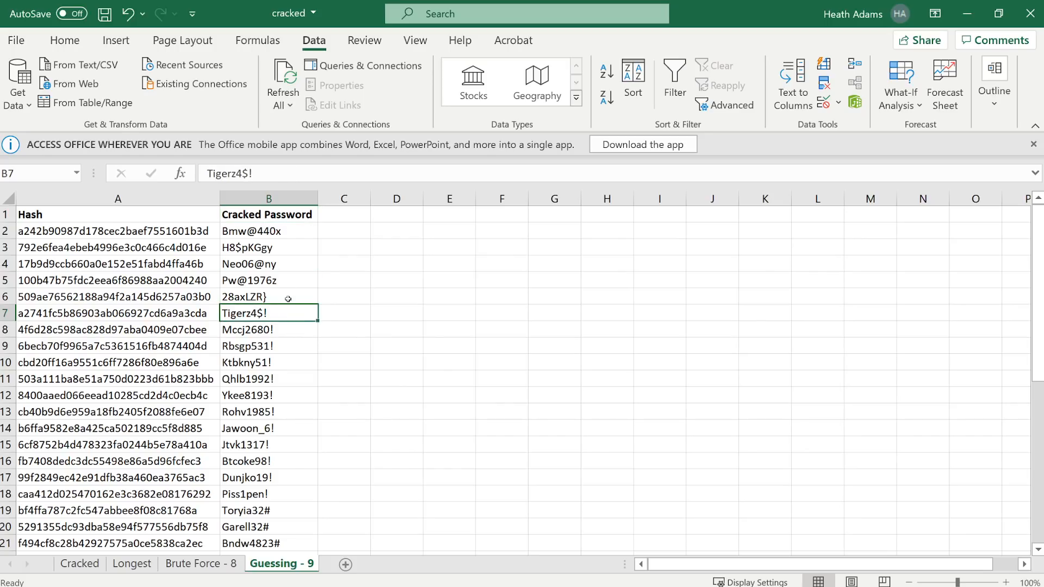
scroll(down, 3)
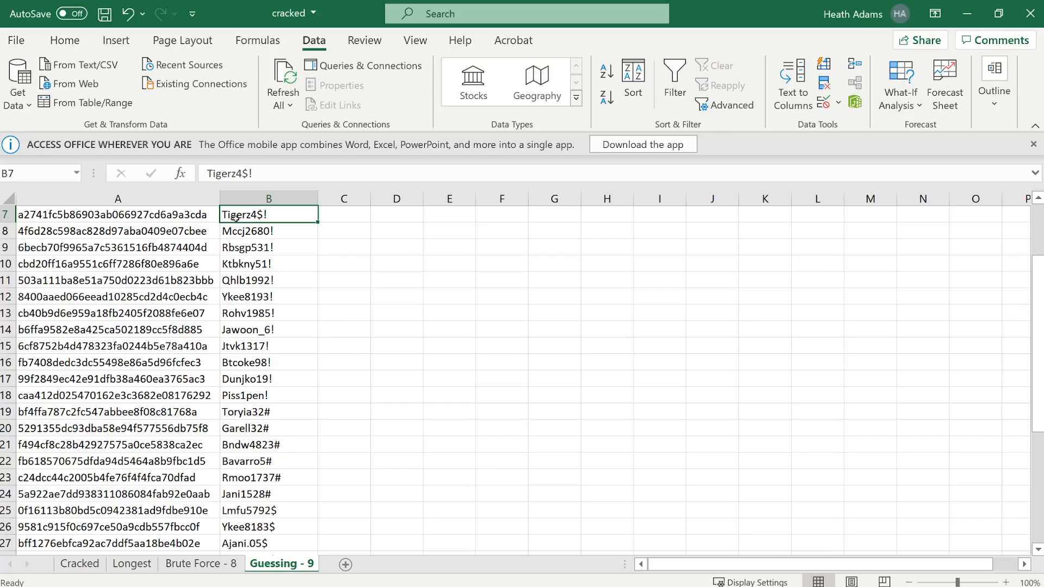
mouse_move(273, 215)
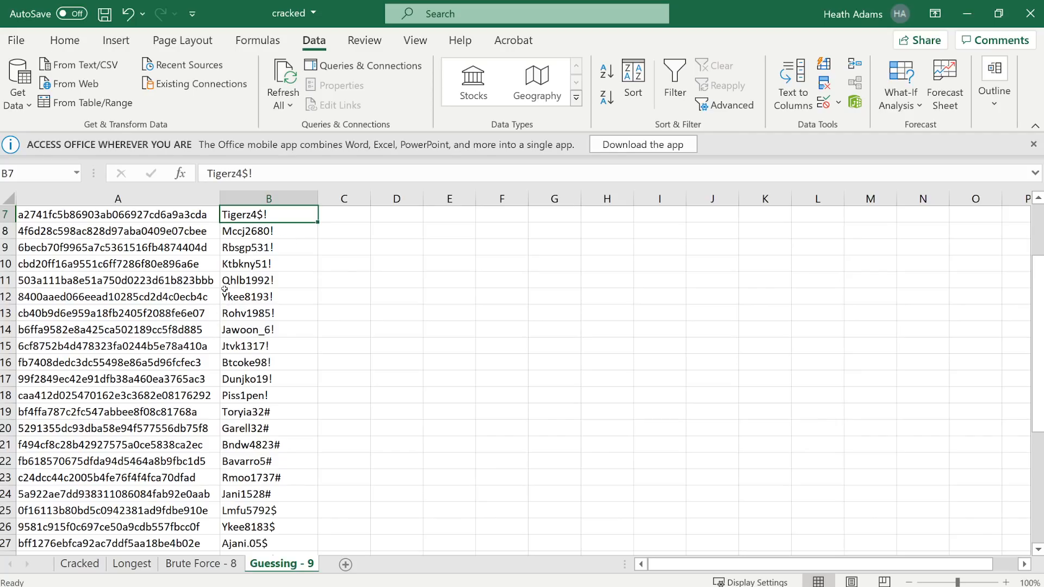
click(269, 264)
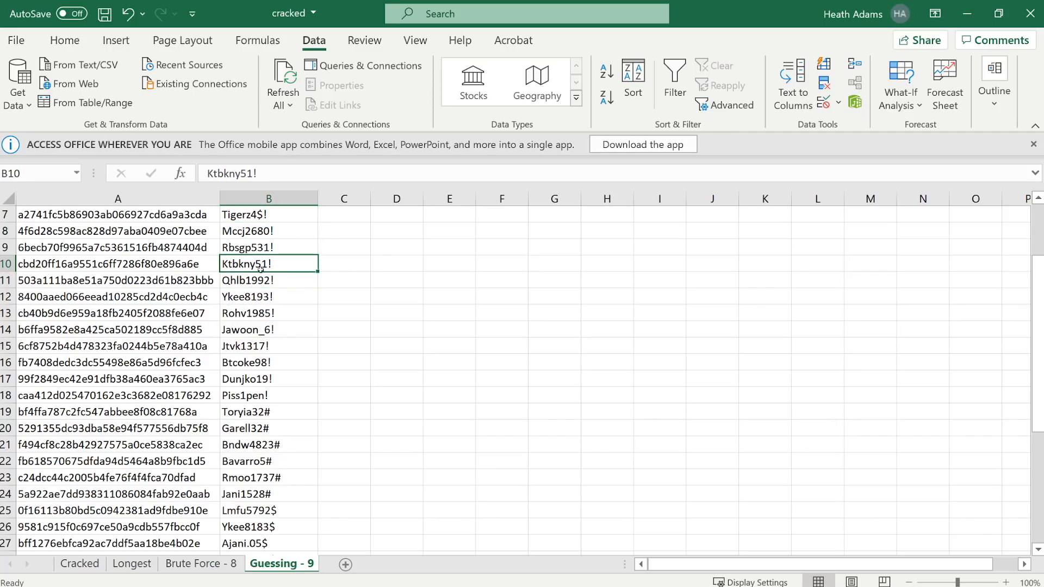
mouse_move(279, 382)
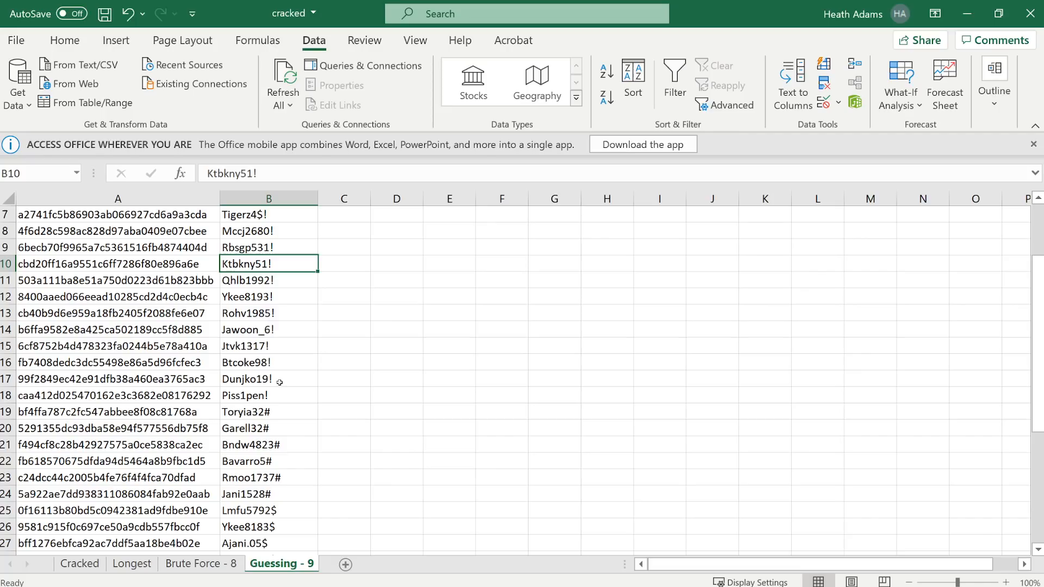
scroll(down, 3)
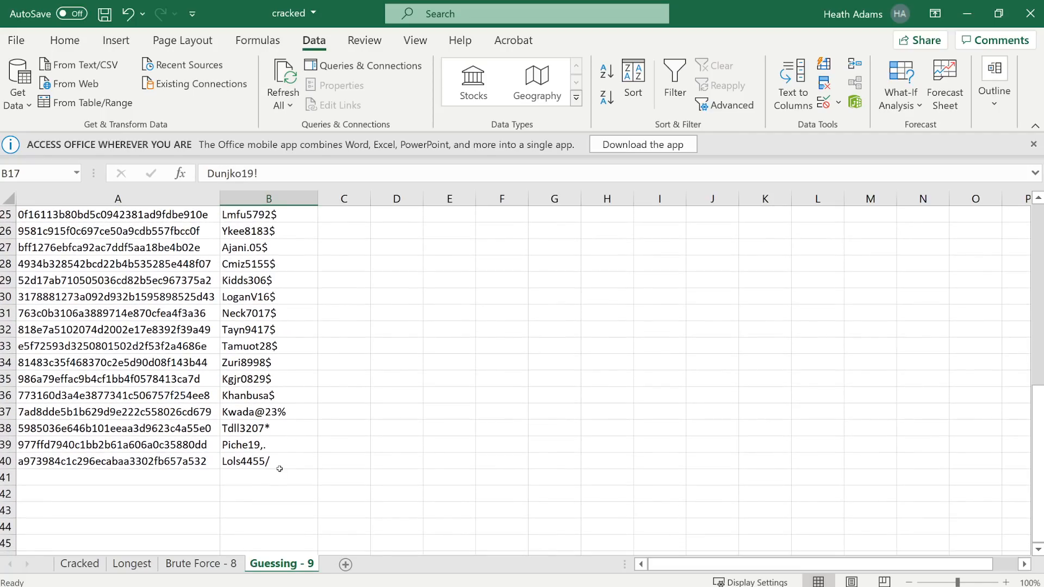
click(268, 461)
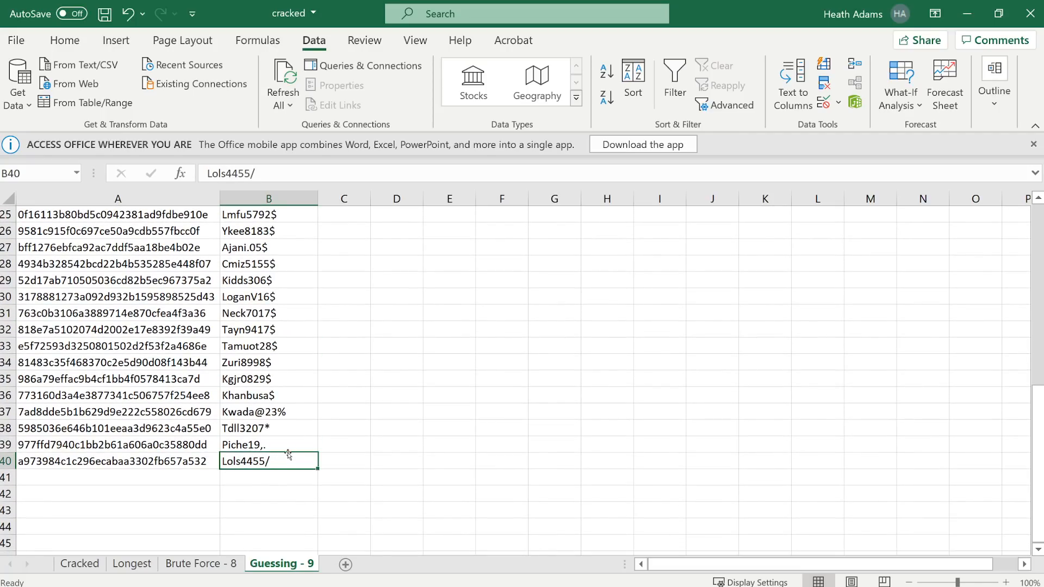
scroll(up, 3)
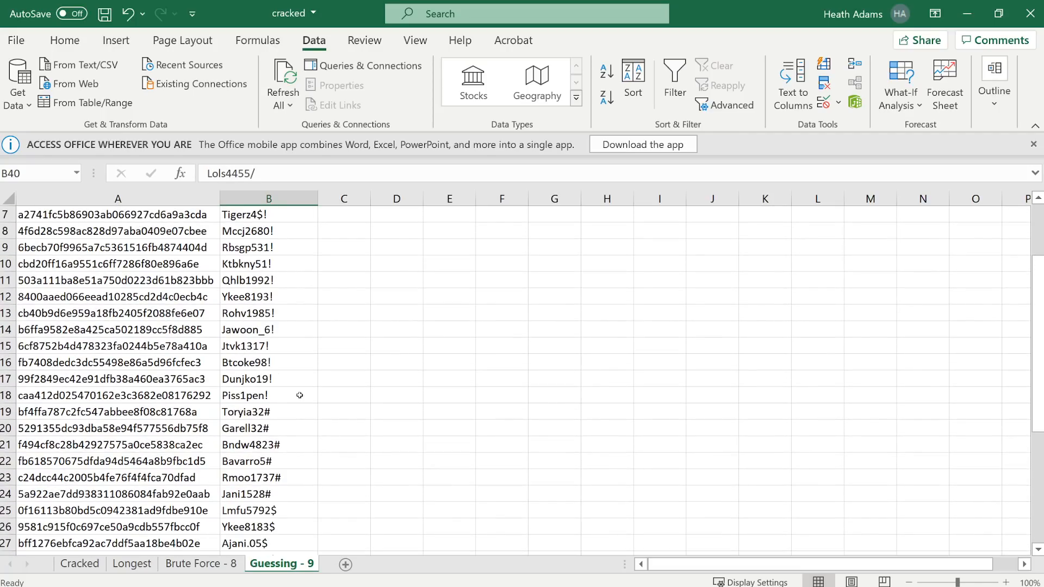
scroll(up, 3)
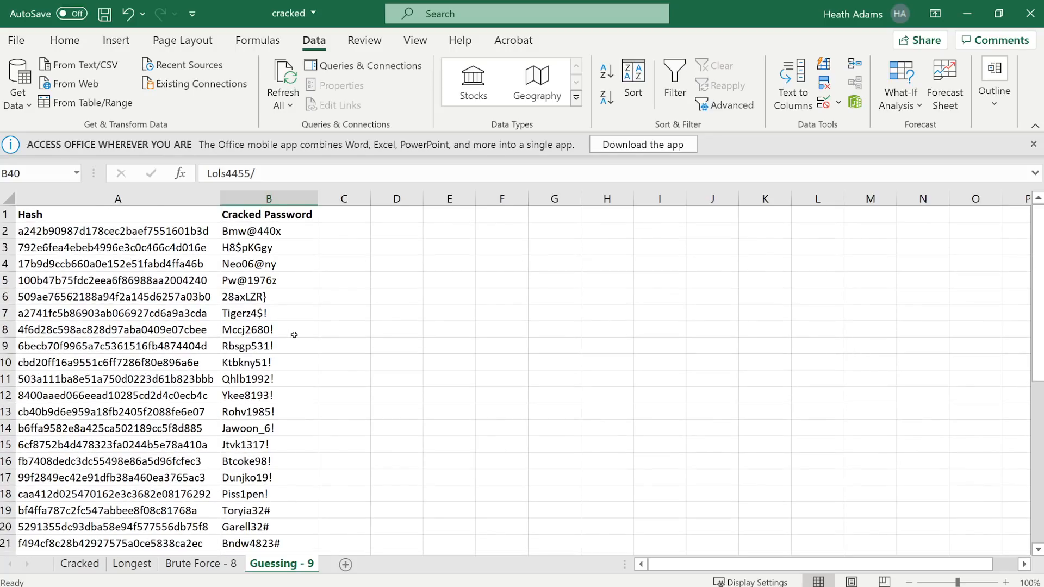
mouse_move(297, 286)
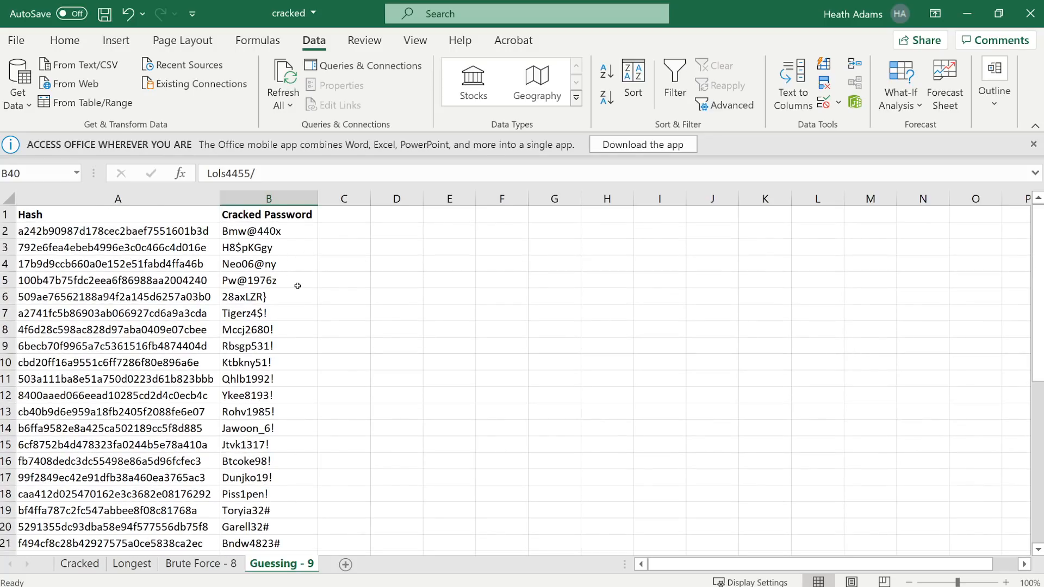
scroll(down, 3)
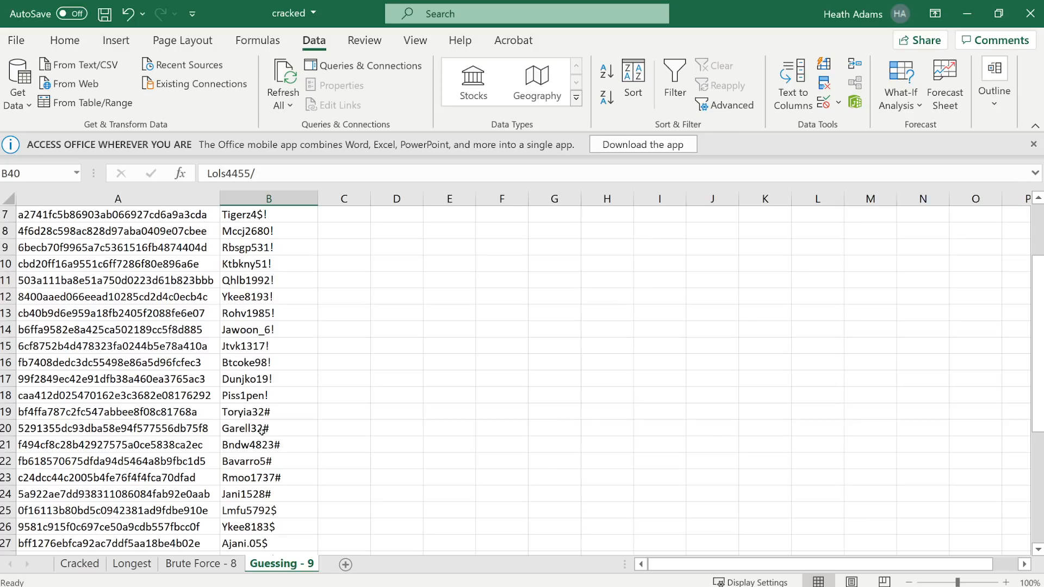
mouse_move(302, 523)
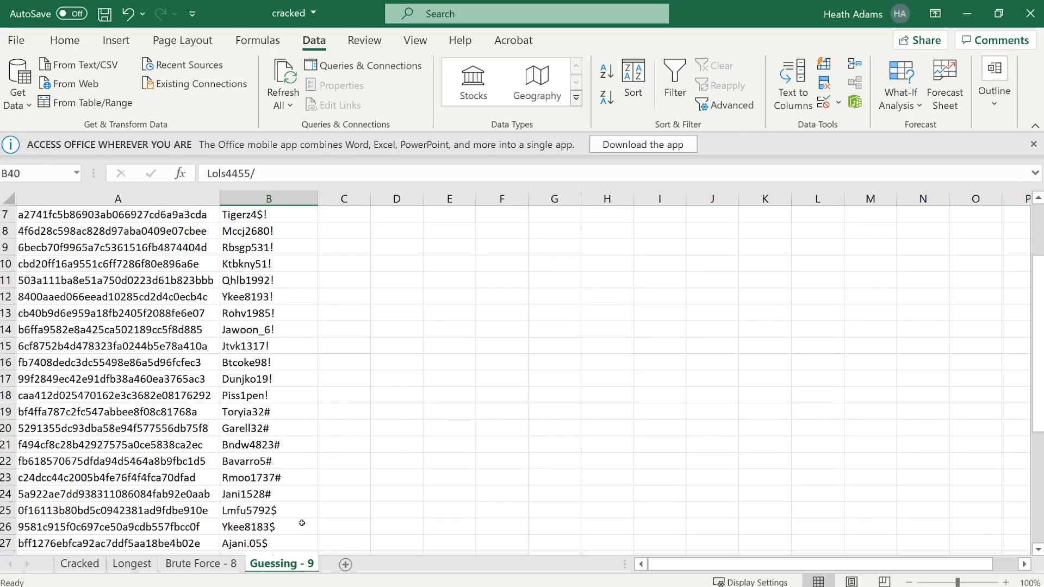
scroll(up, 3)
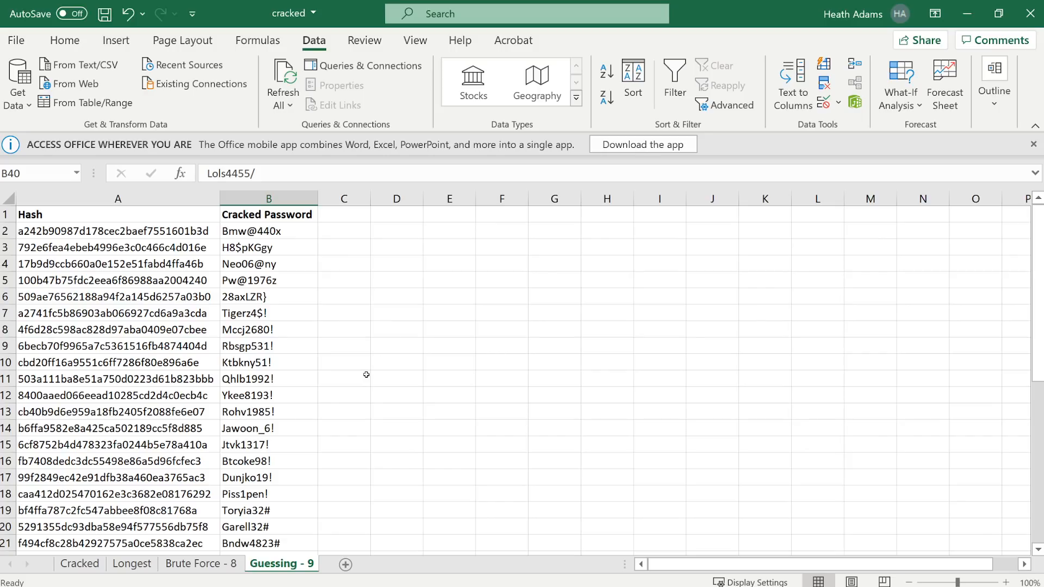
mouse_move(338, 353)
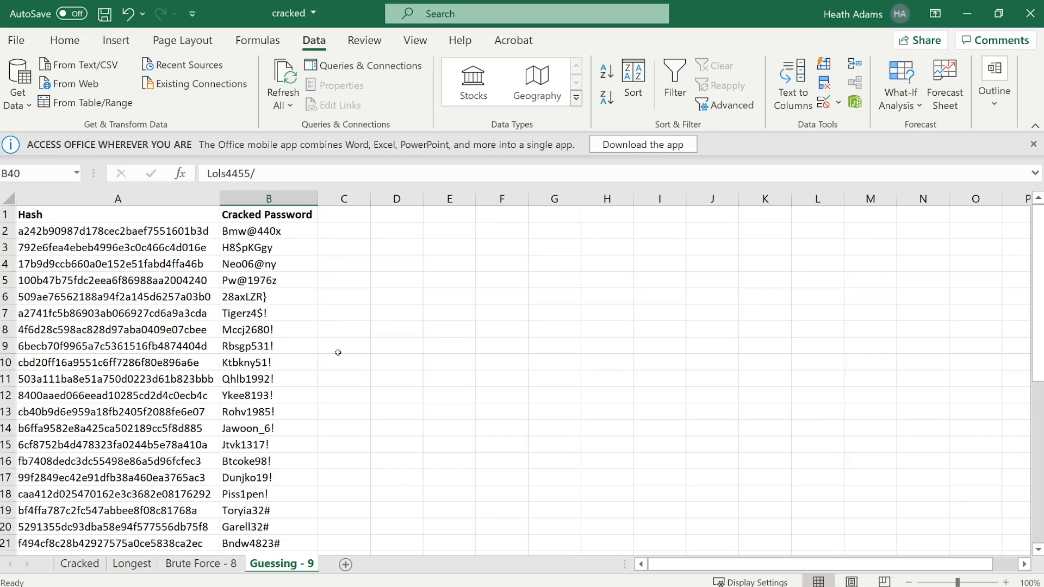
mouse_move(186, 543)
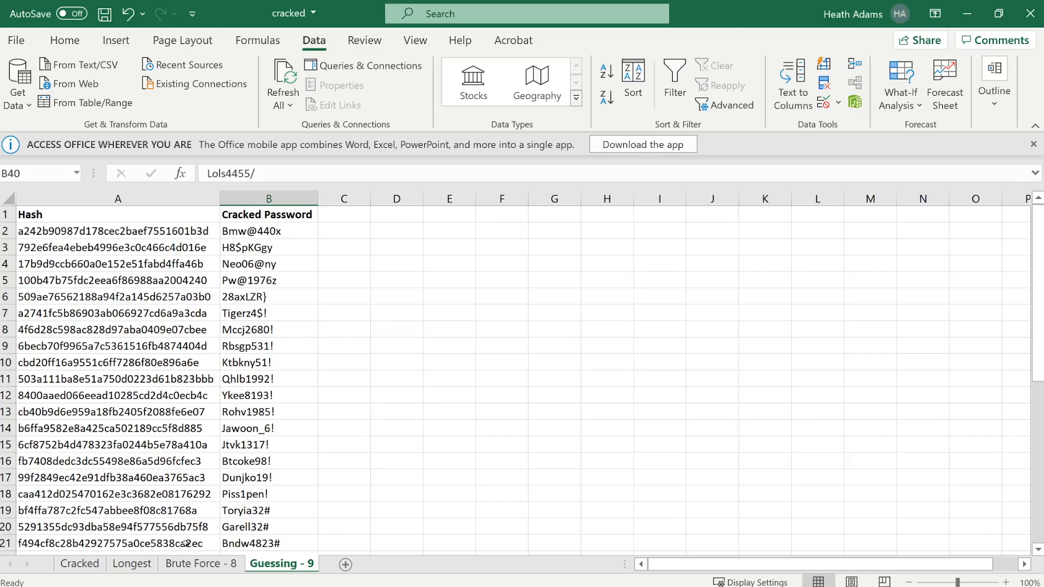
click(131, 563)
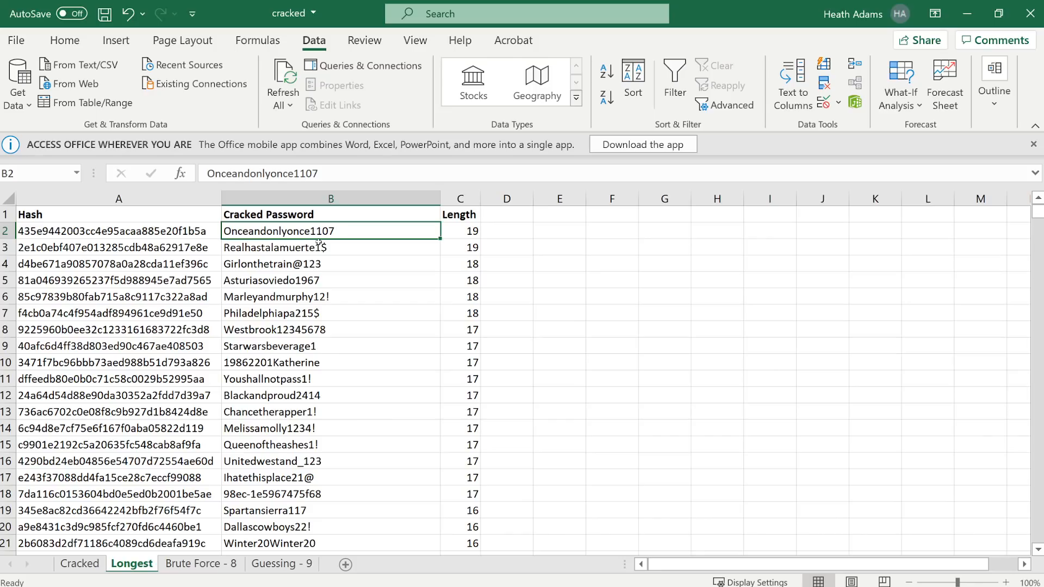
Switch from the Longest sheet back to the Guessing - 9 sheet.
click(281, 563)
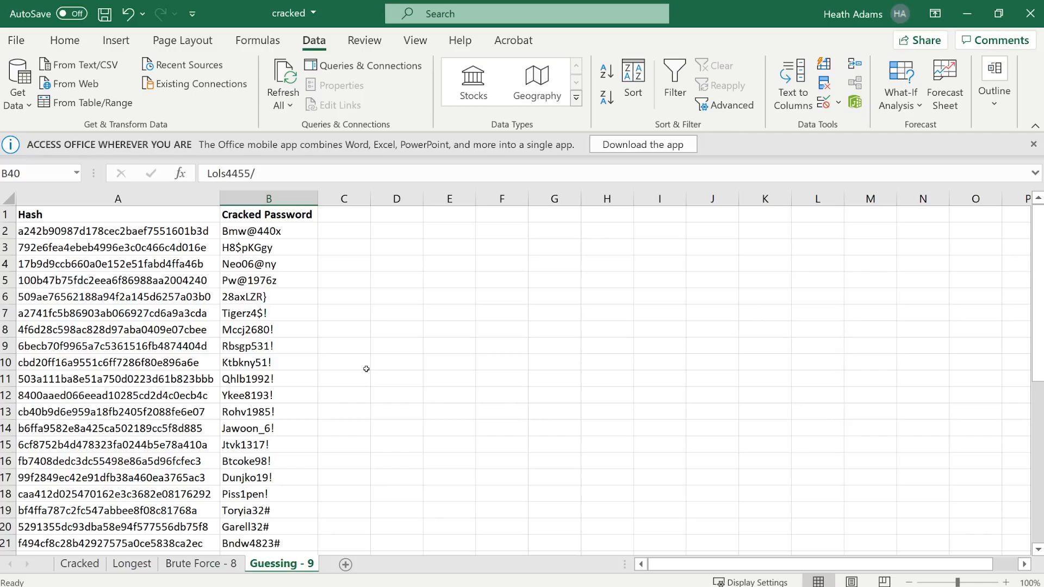
mouse_move(383, 262)
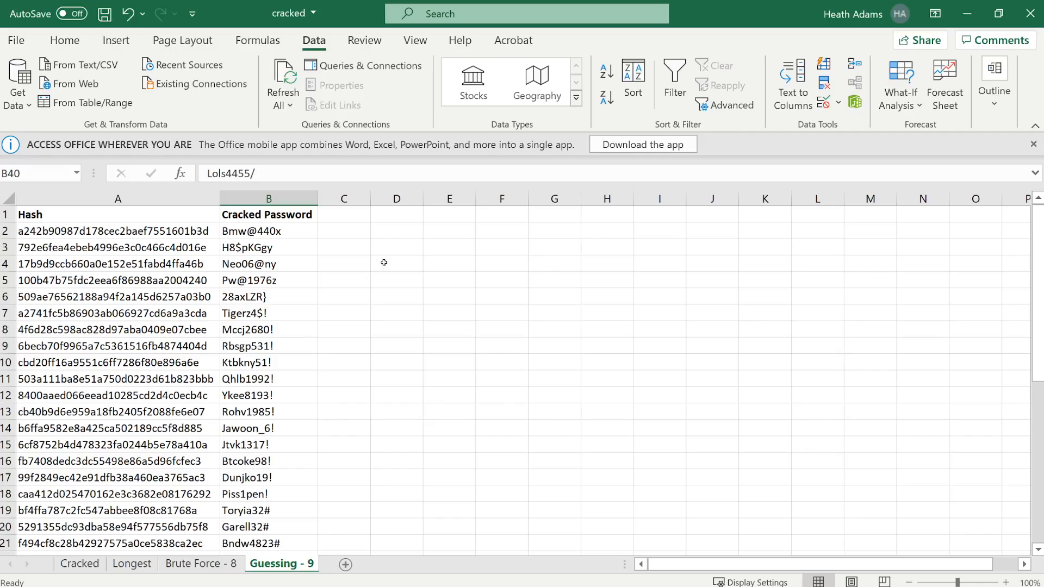
click(396, 246)
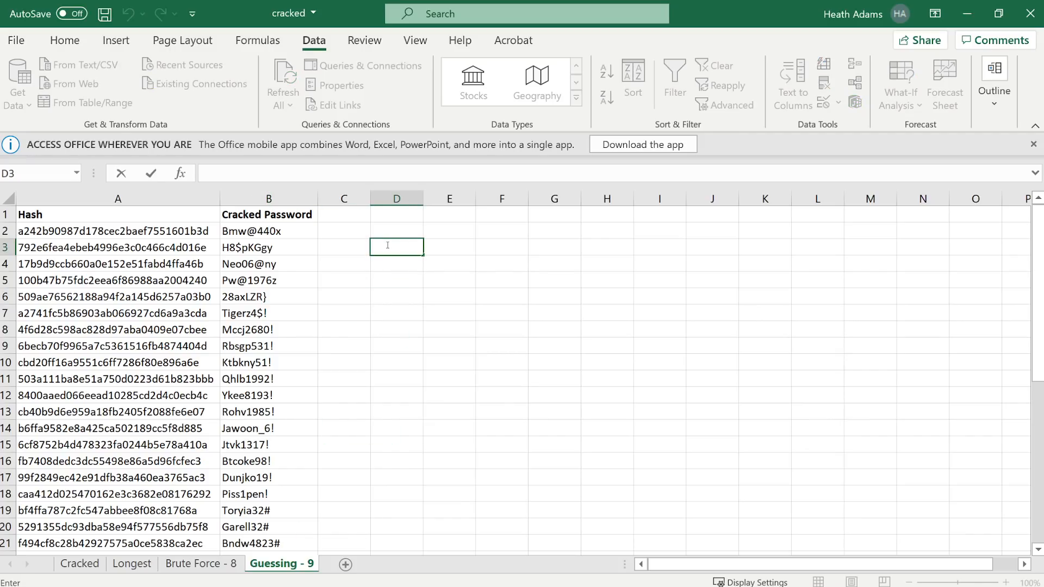
text(5H)
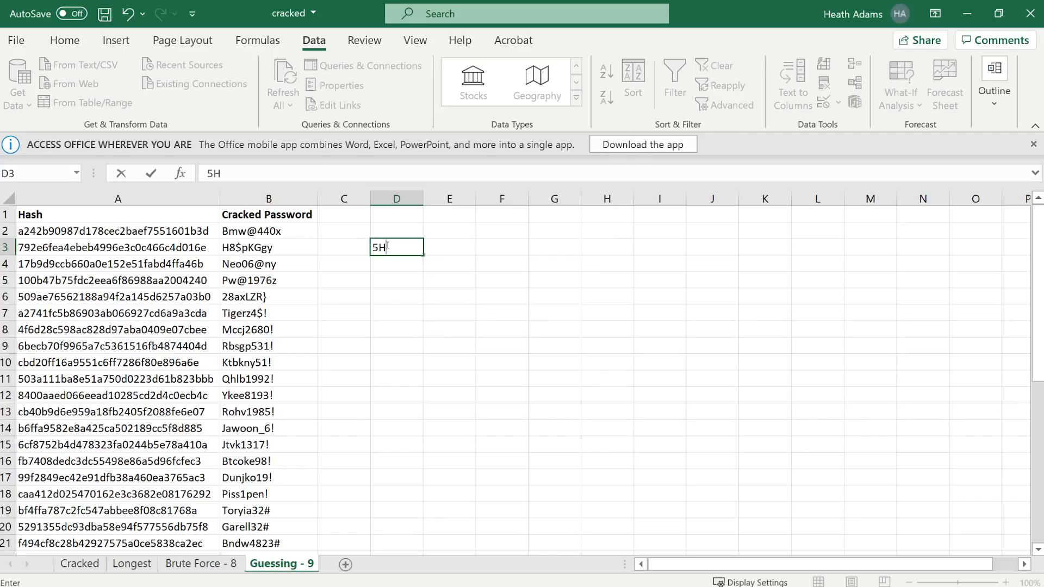
text(bbkasd)
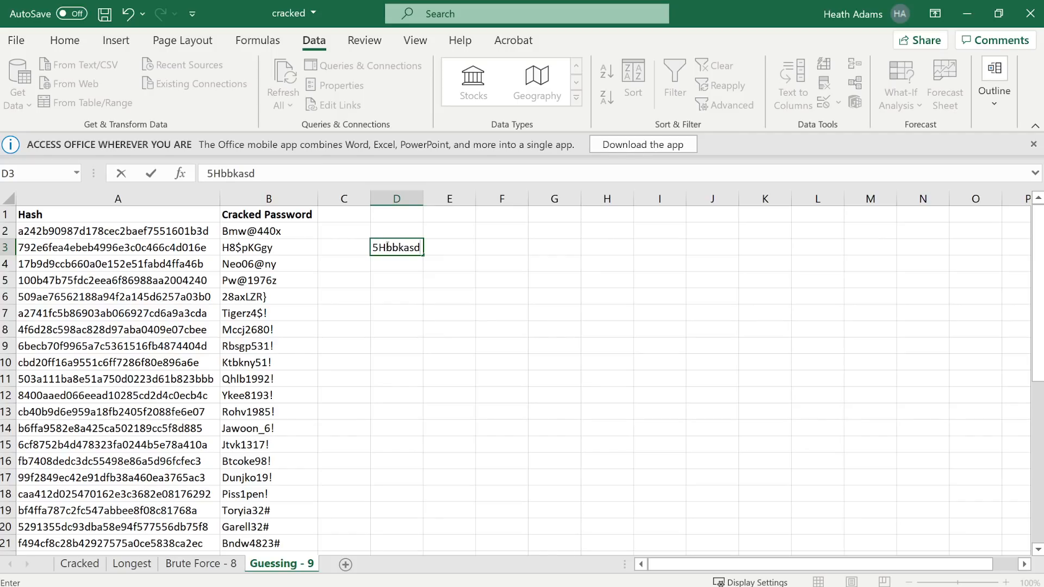
text(ASD2$g)
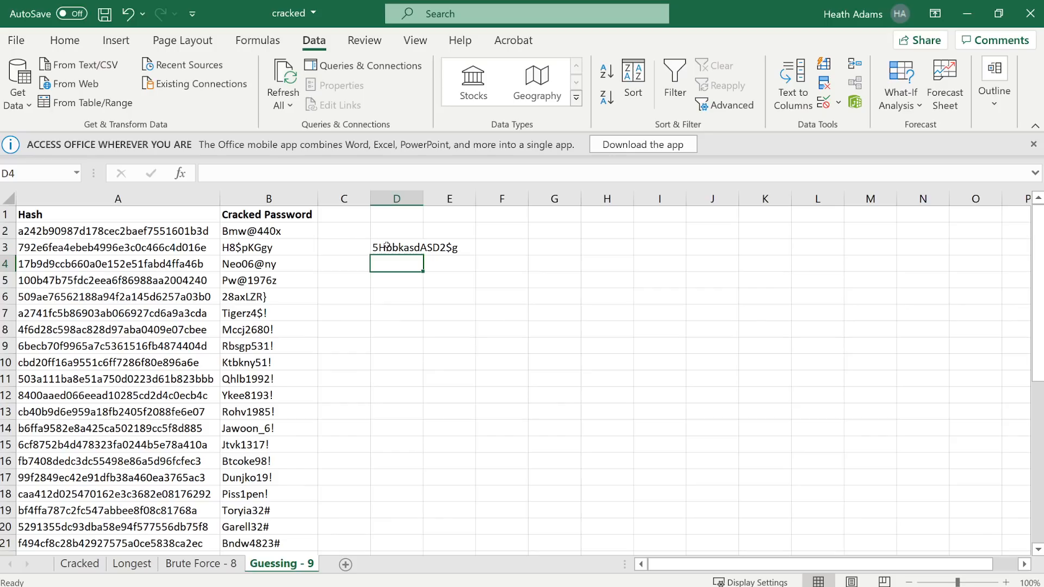
click(397, 247)
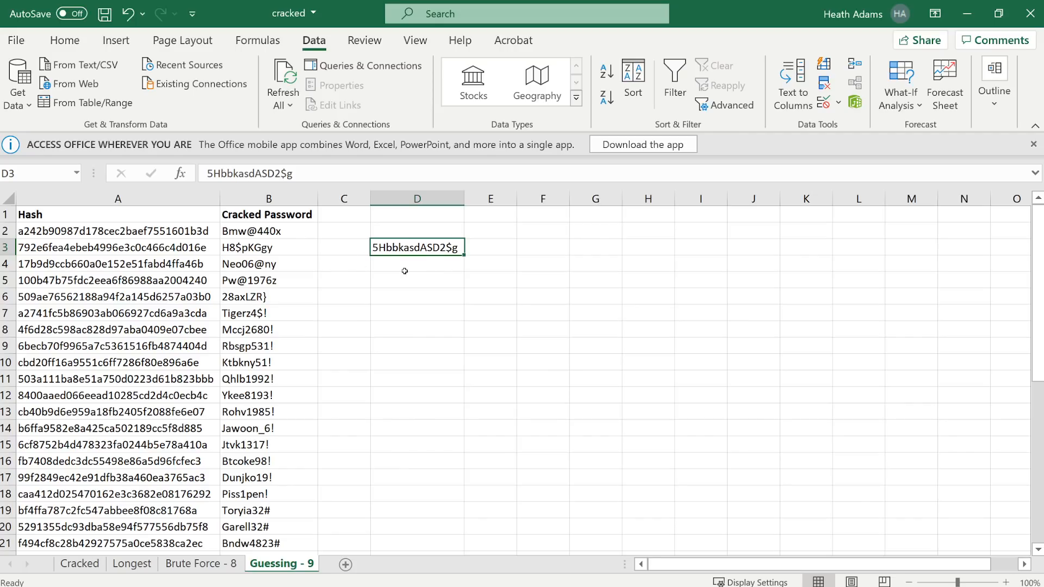
mouse_move(445, 303)
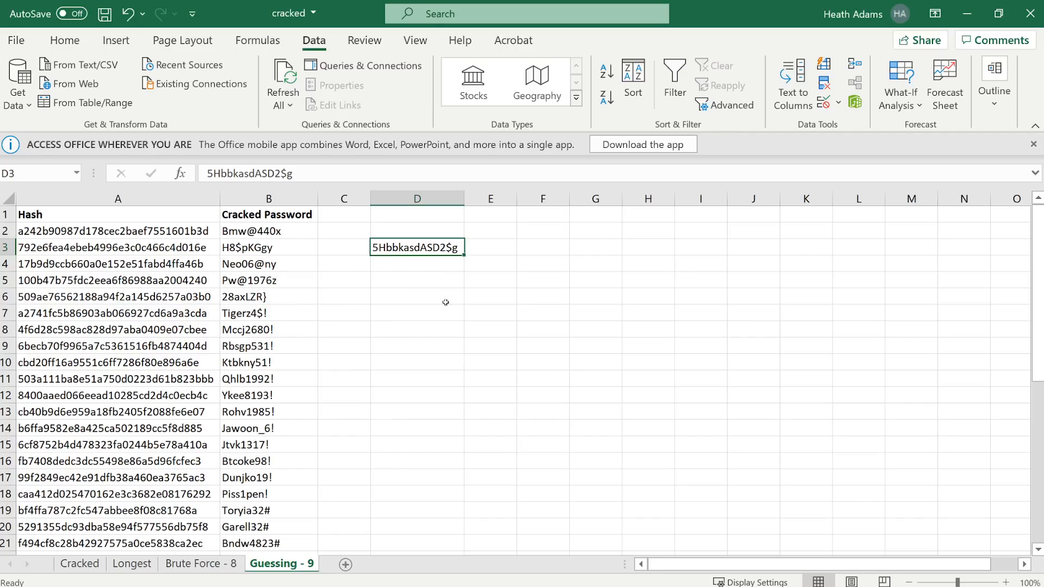
mouse_move(406, 285)
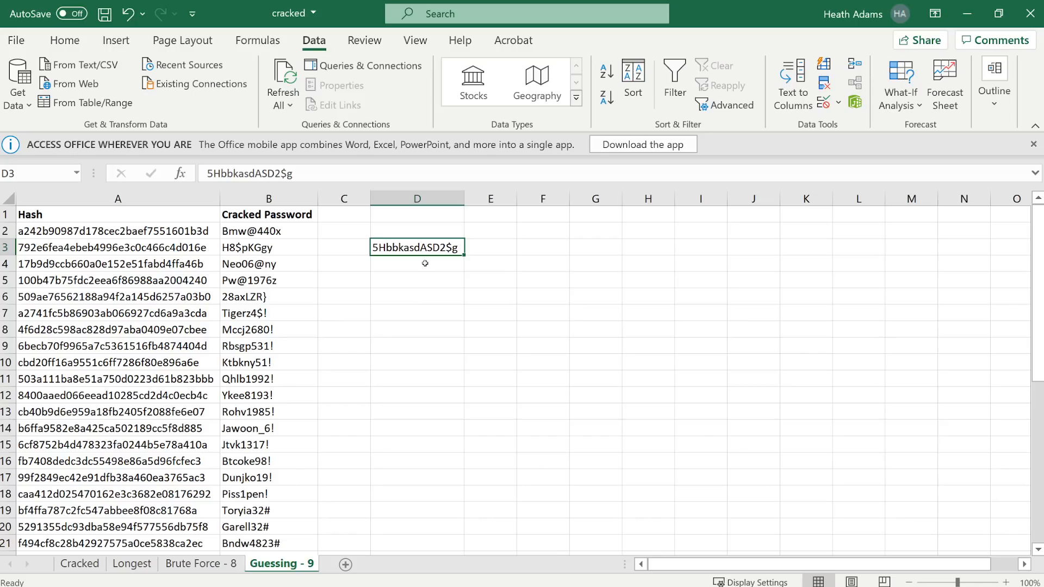
mouse_move(459, 262)
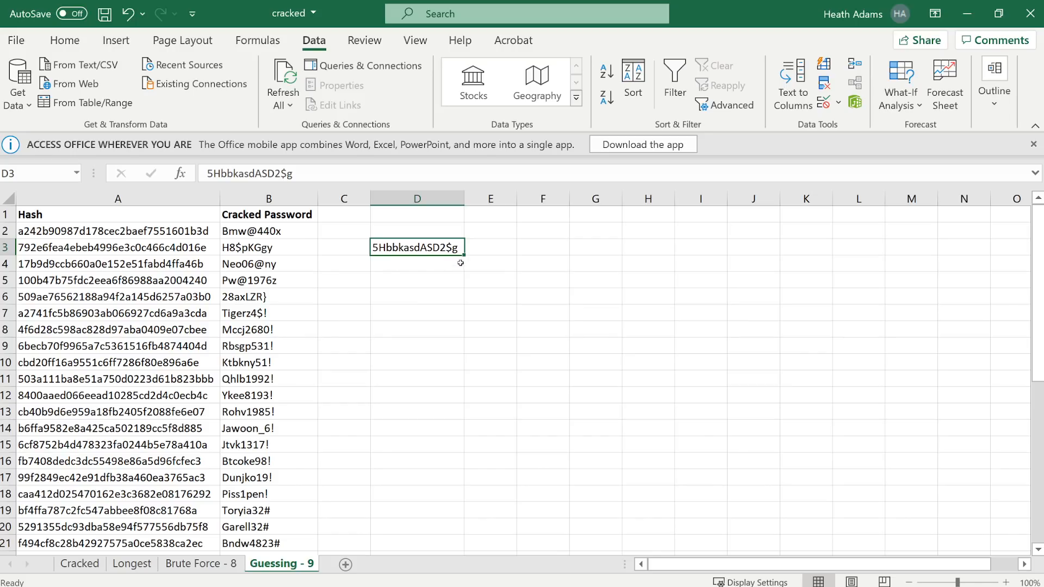
mouse_move(437, 270)
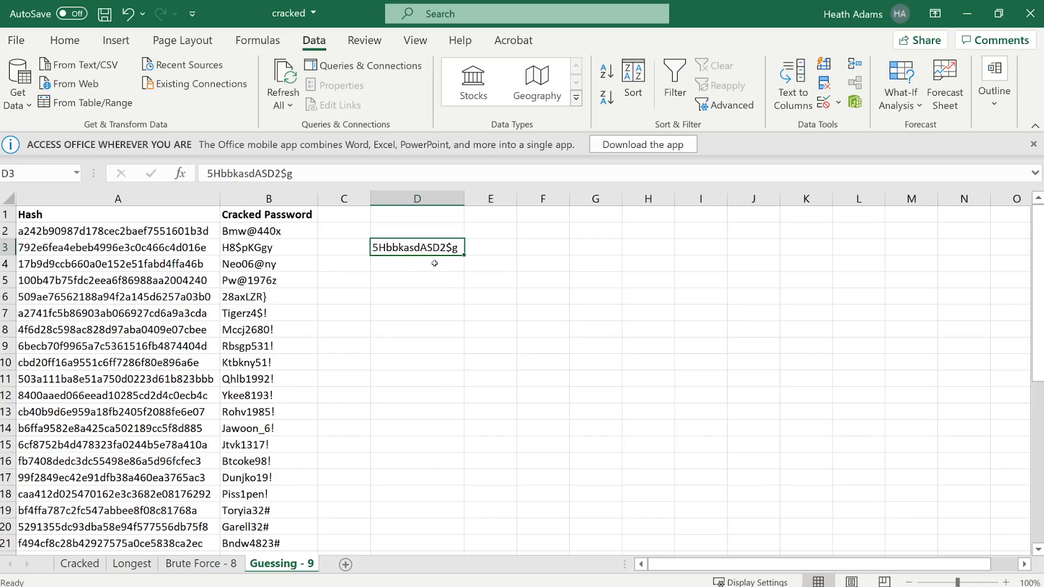
key(Return)
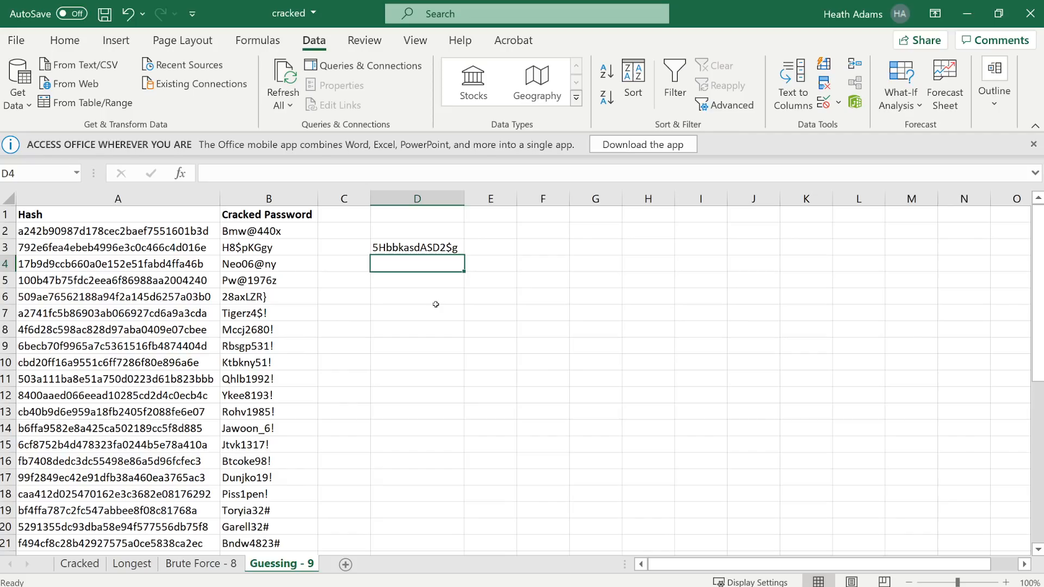
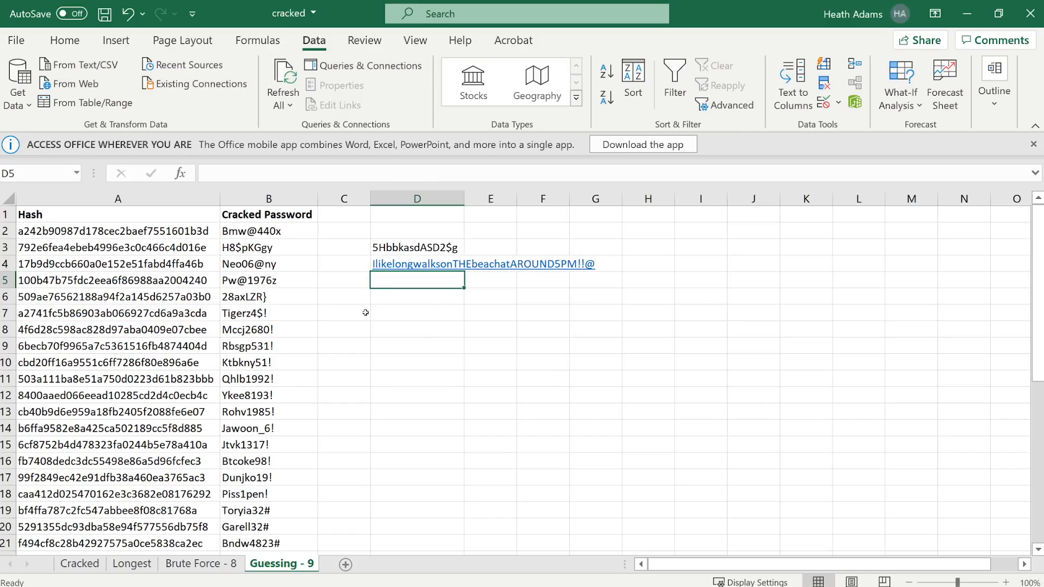
Enter IlikelongwalksonTHEbeachatAROUND5PM!!@ in D4, then begin a new entry in D5.
mouse_move(438, 290)
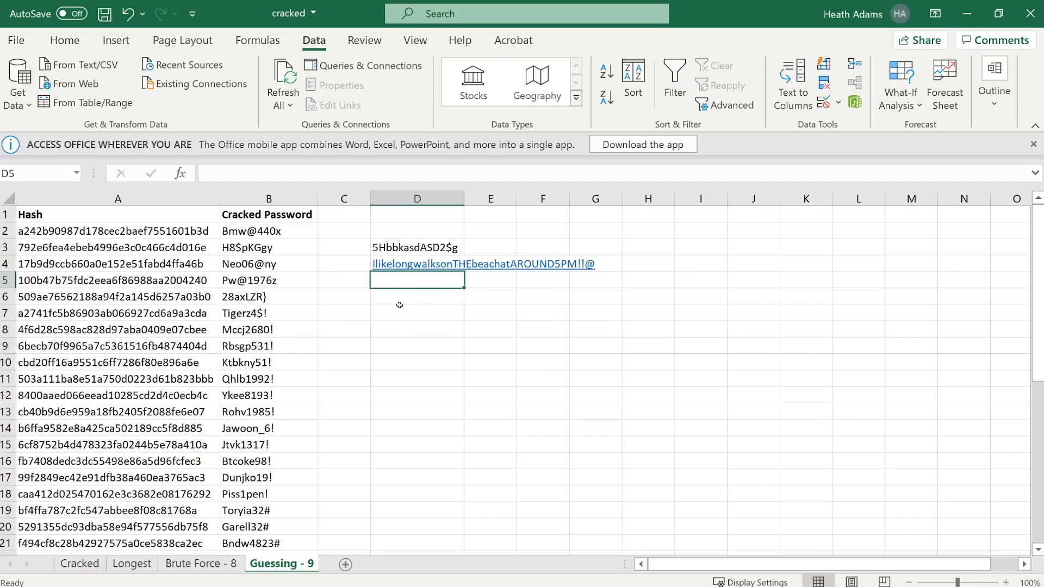
click(416, 297)
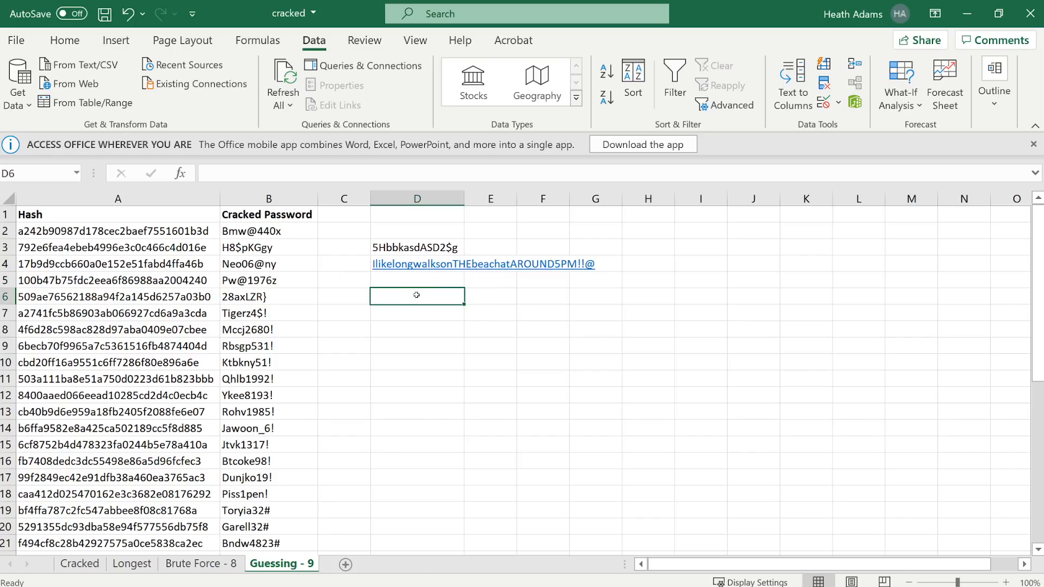
click(416, 279)
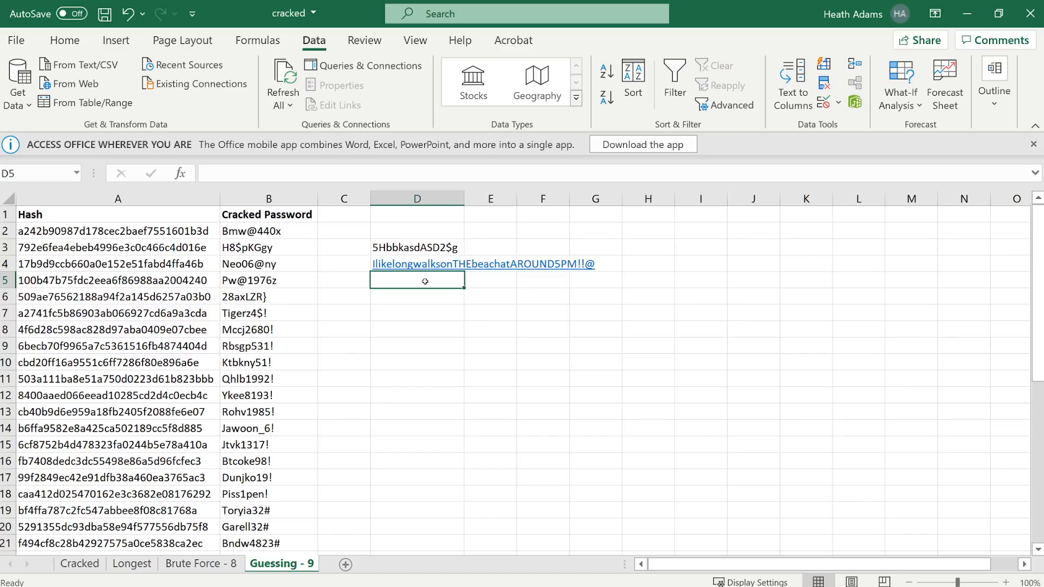
text(P)
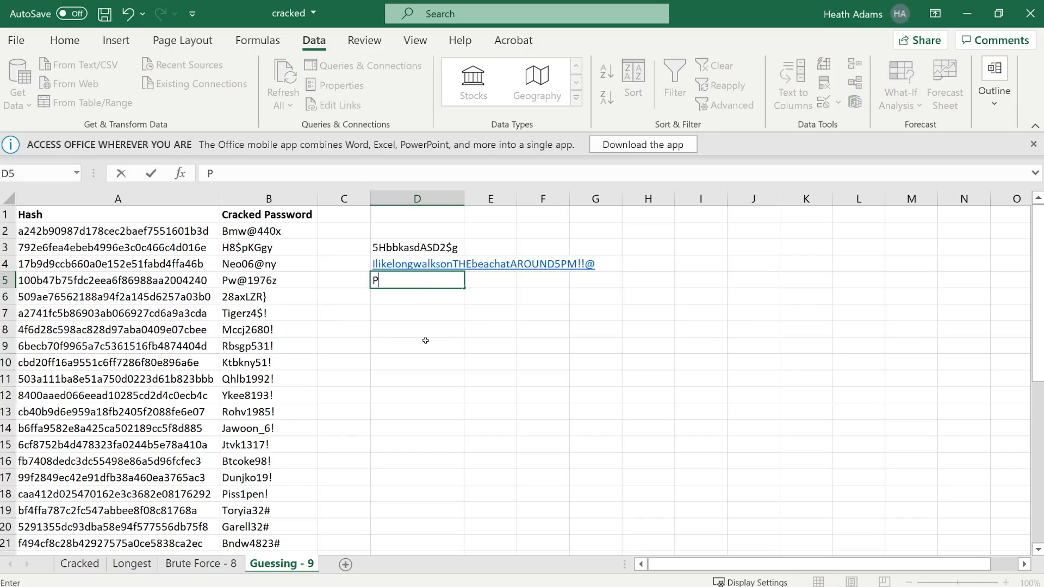
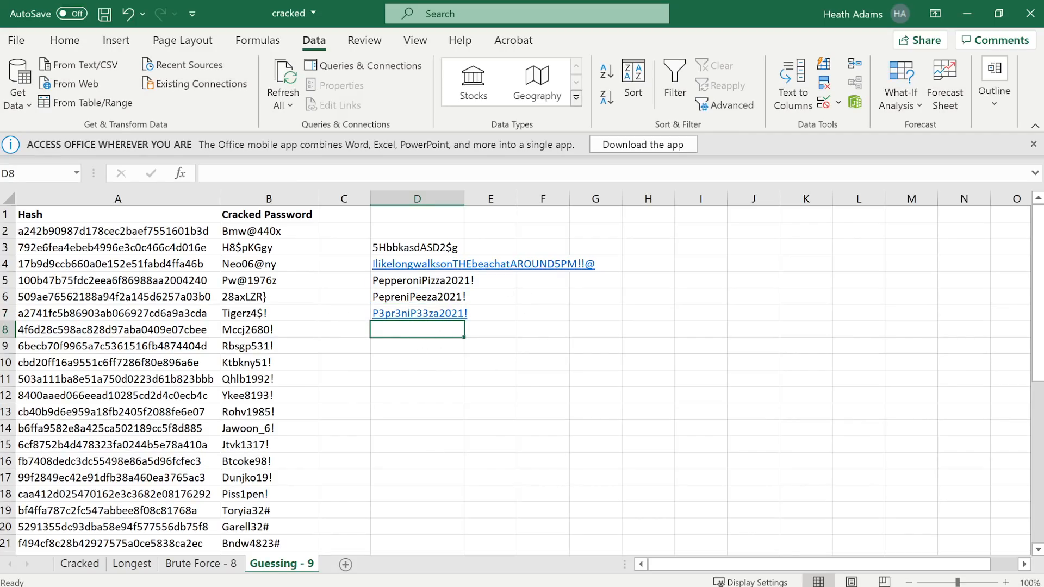
Finish PepperoniPizza2021! in D5 and add the misspelling PepreniPeeza2021! in D6.
click(131, 564)
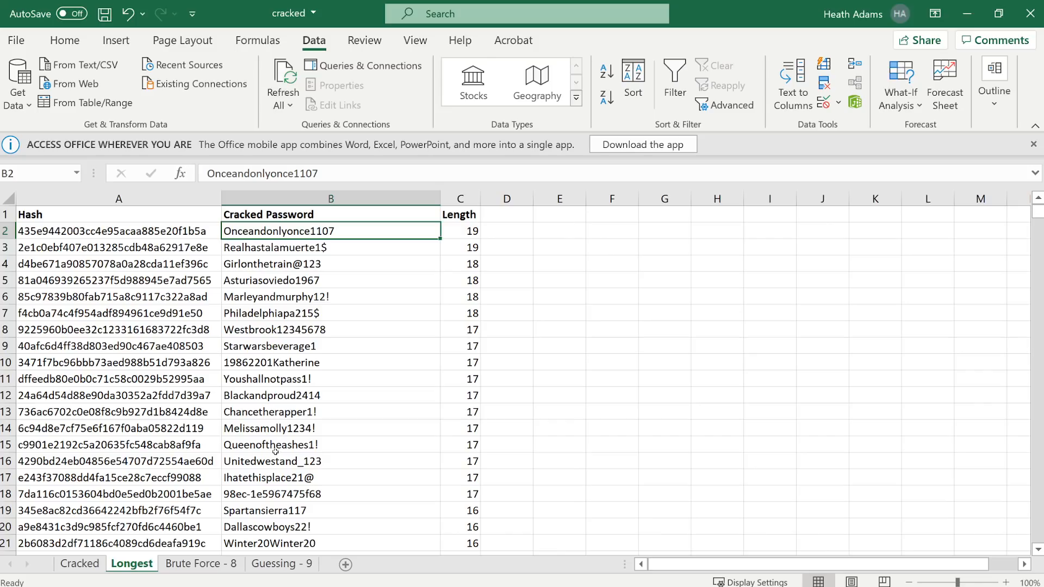
Return to the Guessing - 9 sheet holding the five example passwords.
click(280, 563)
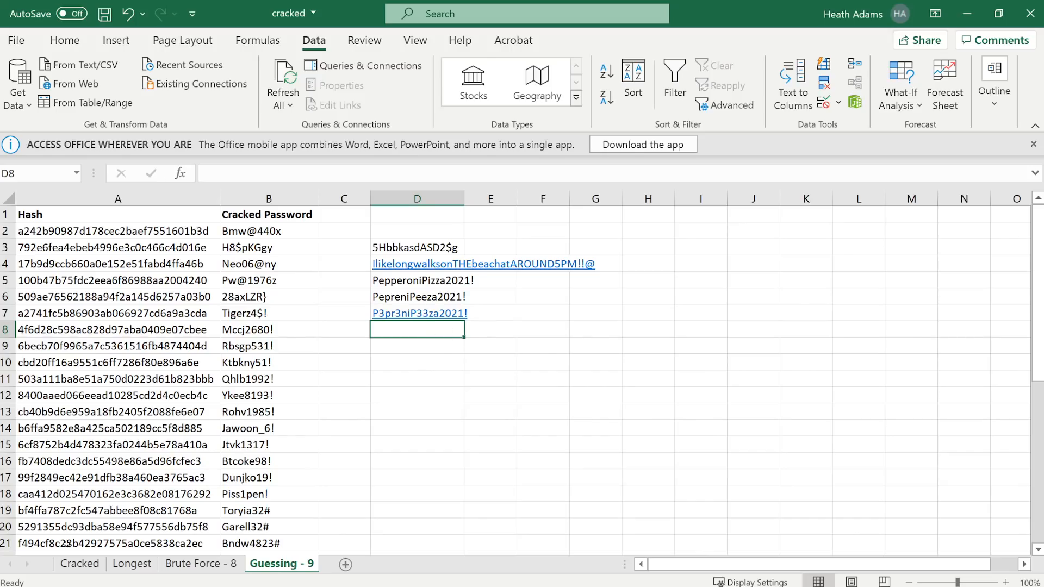
mouse_move(510, 333)
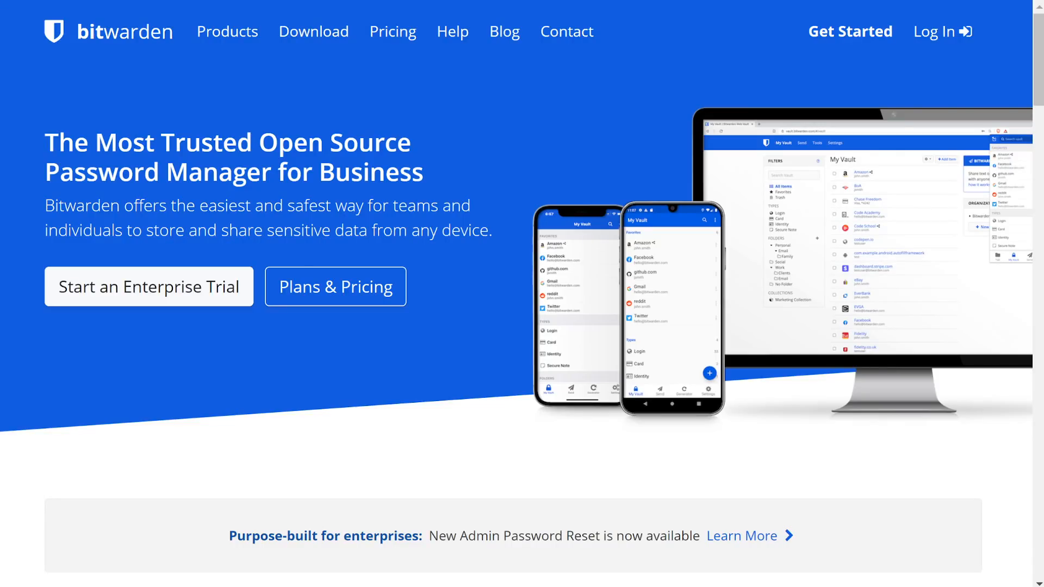
mouse_move(282, 383)
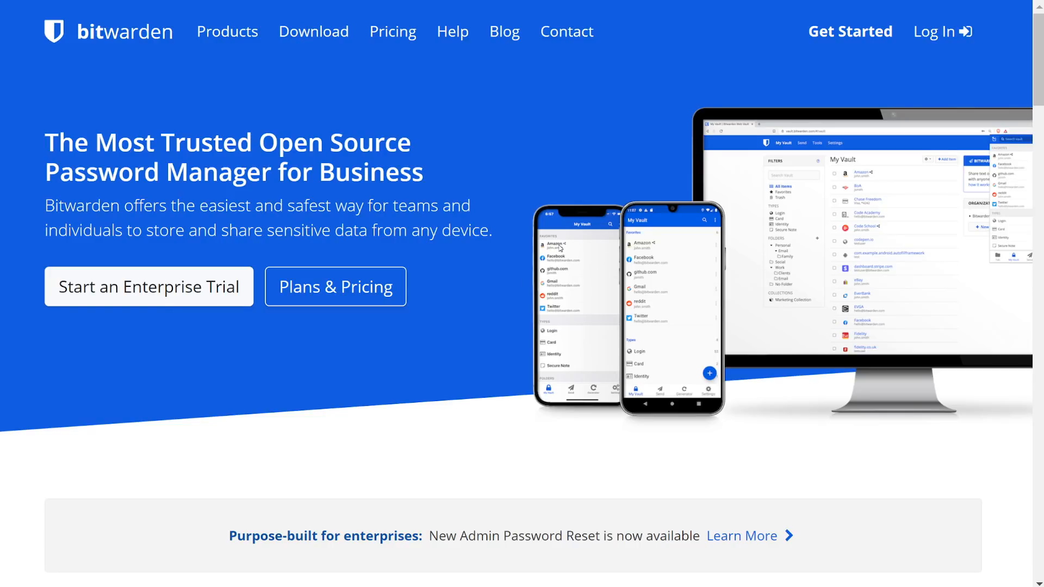
mouse_move(528, 455)
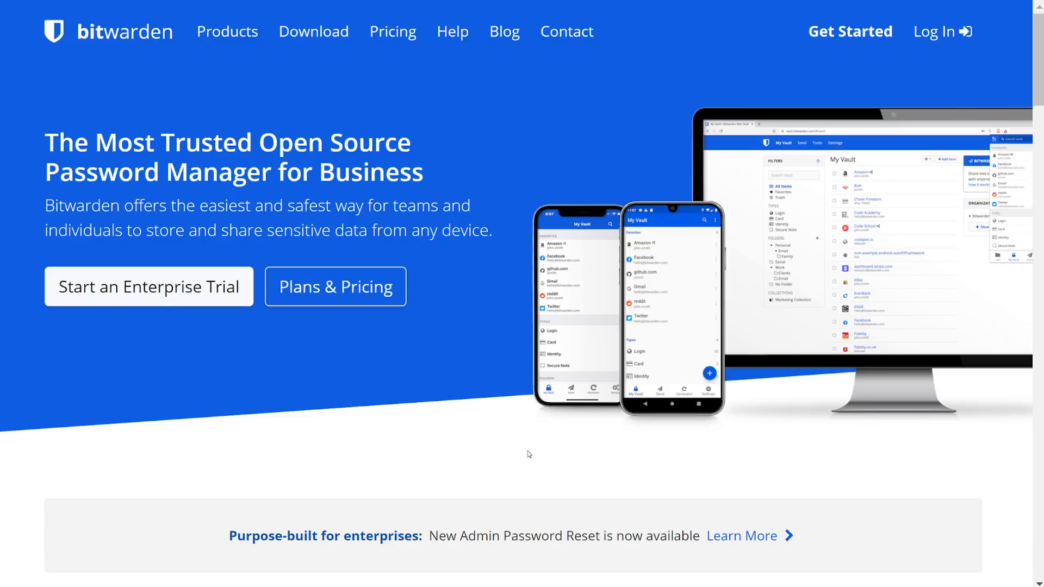
mouse_move(686, 397)
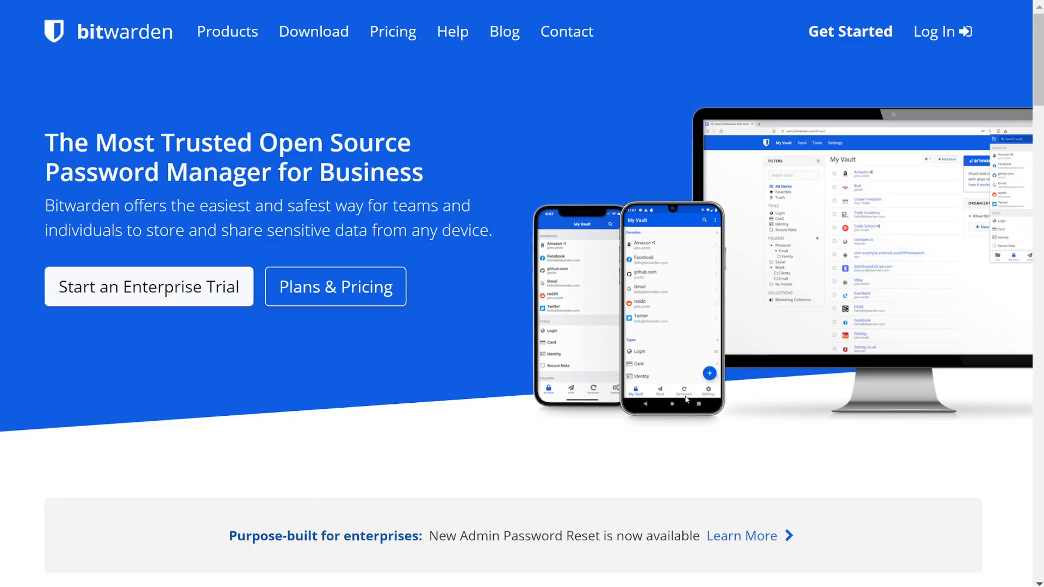
mouse_move(674, 453)
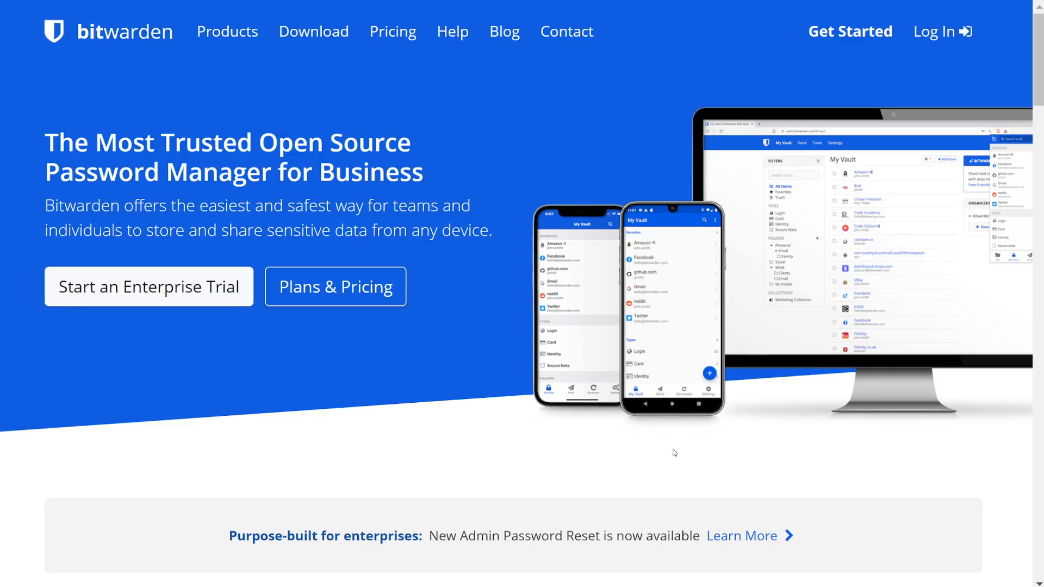